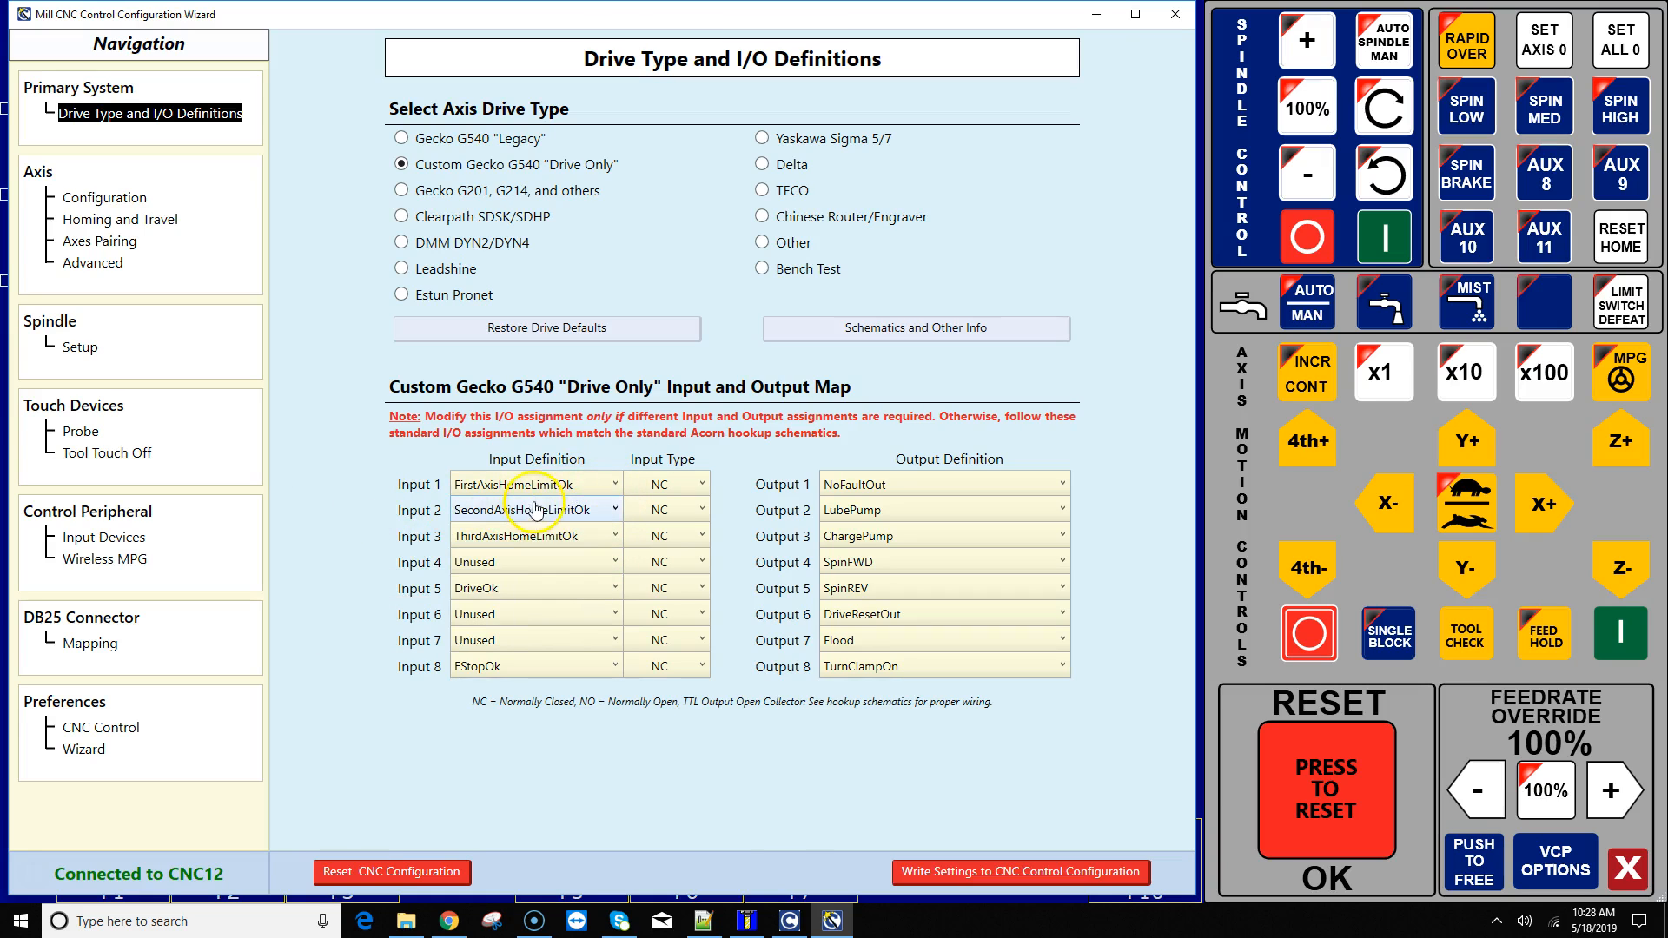
Step: Assign FirstAxisHomeOk to Input 1 and move to the Homing and Travel page
click(615, 483)
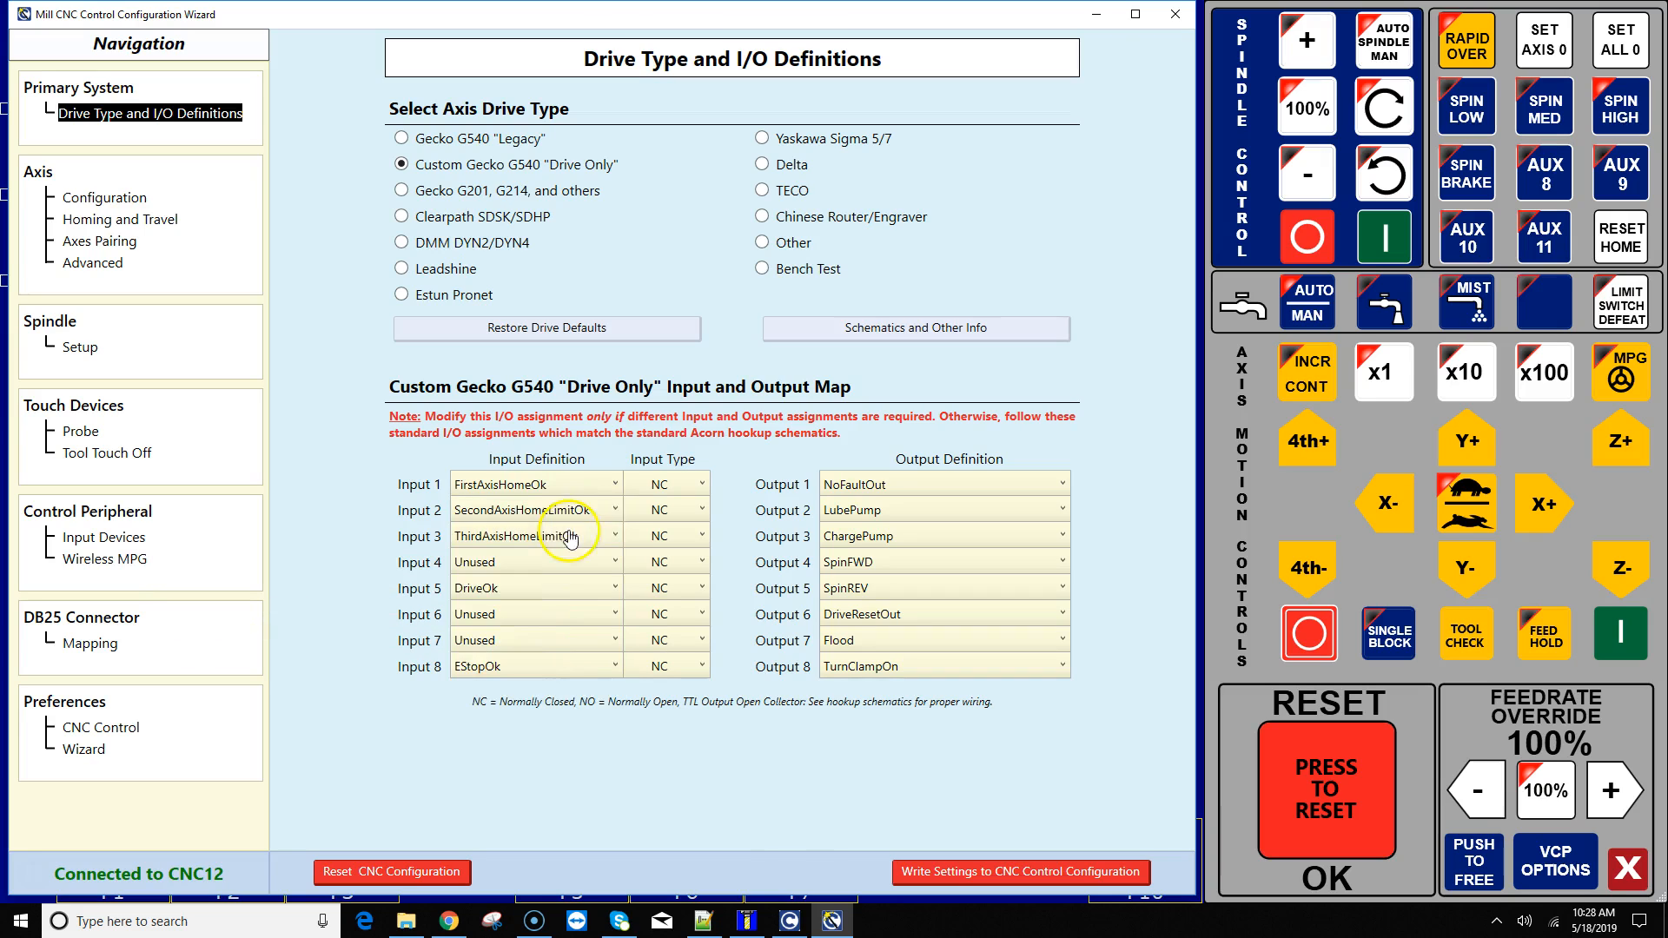
click(614, 535)
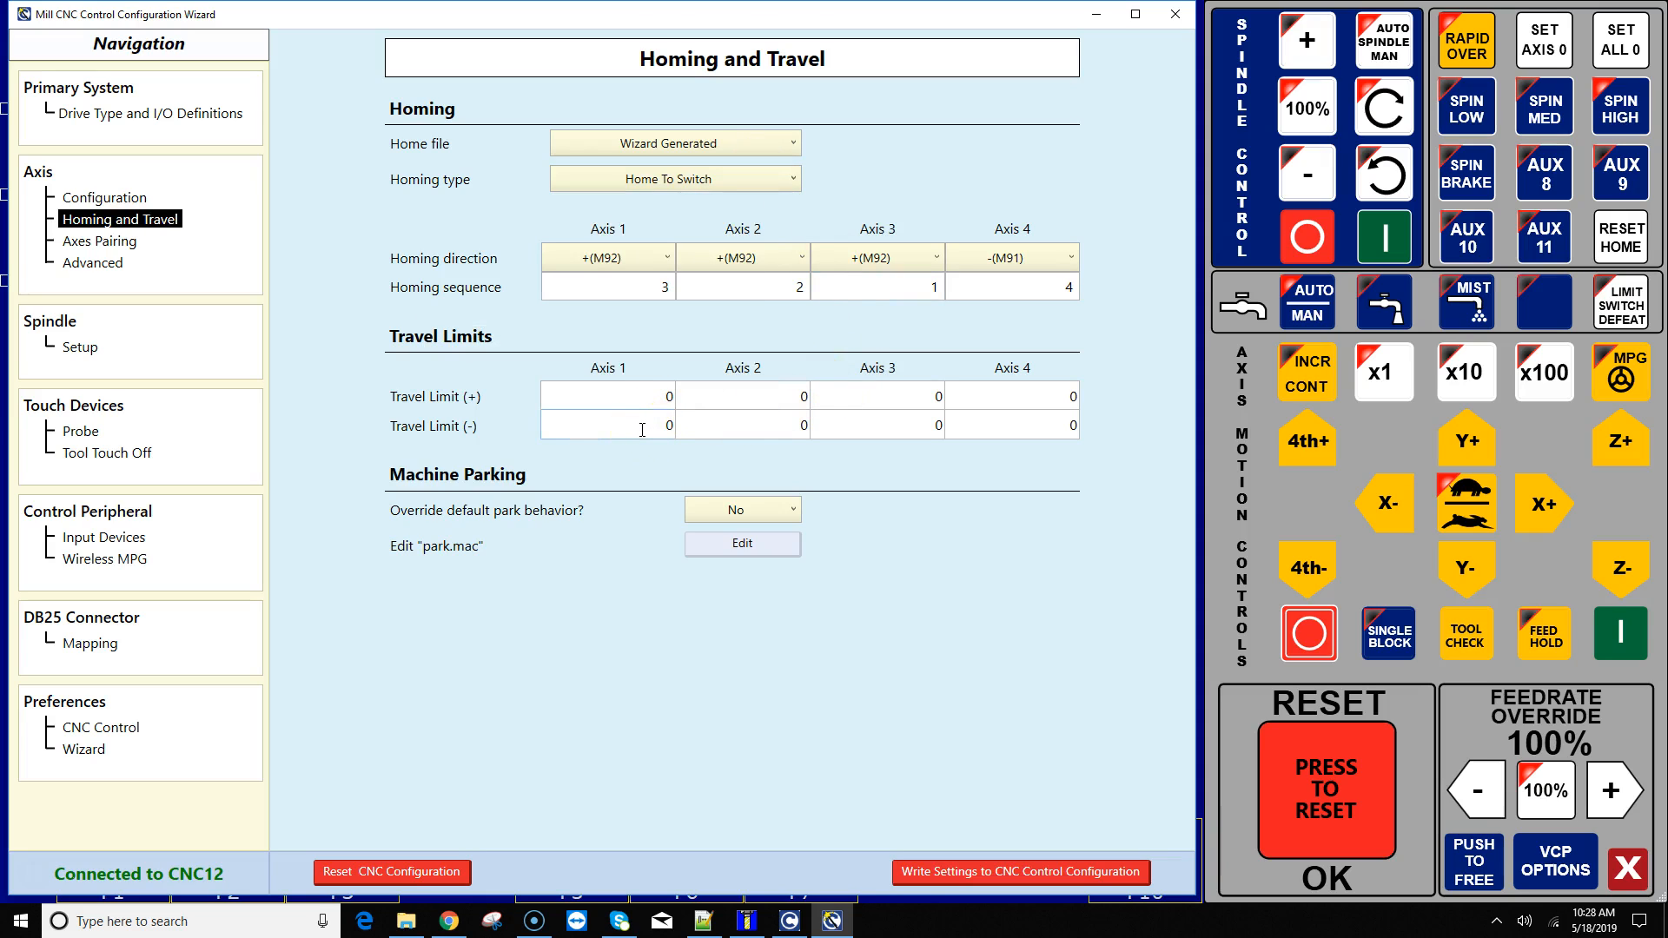
Step: Check the axis 1 and 2 negative travel limits, then write settings to the CNC control configuration
click(606, 425)
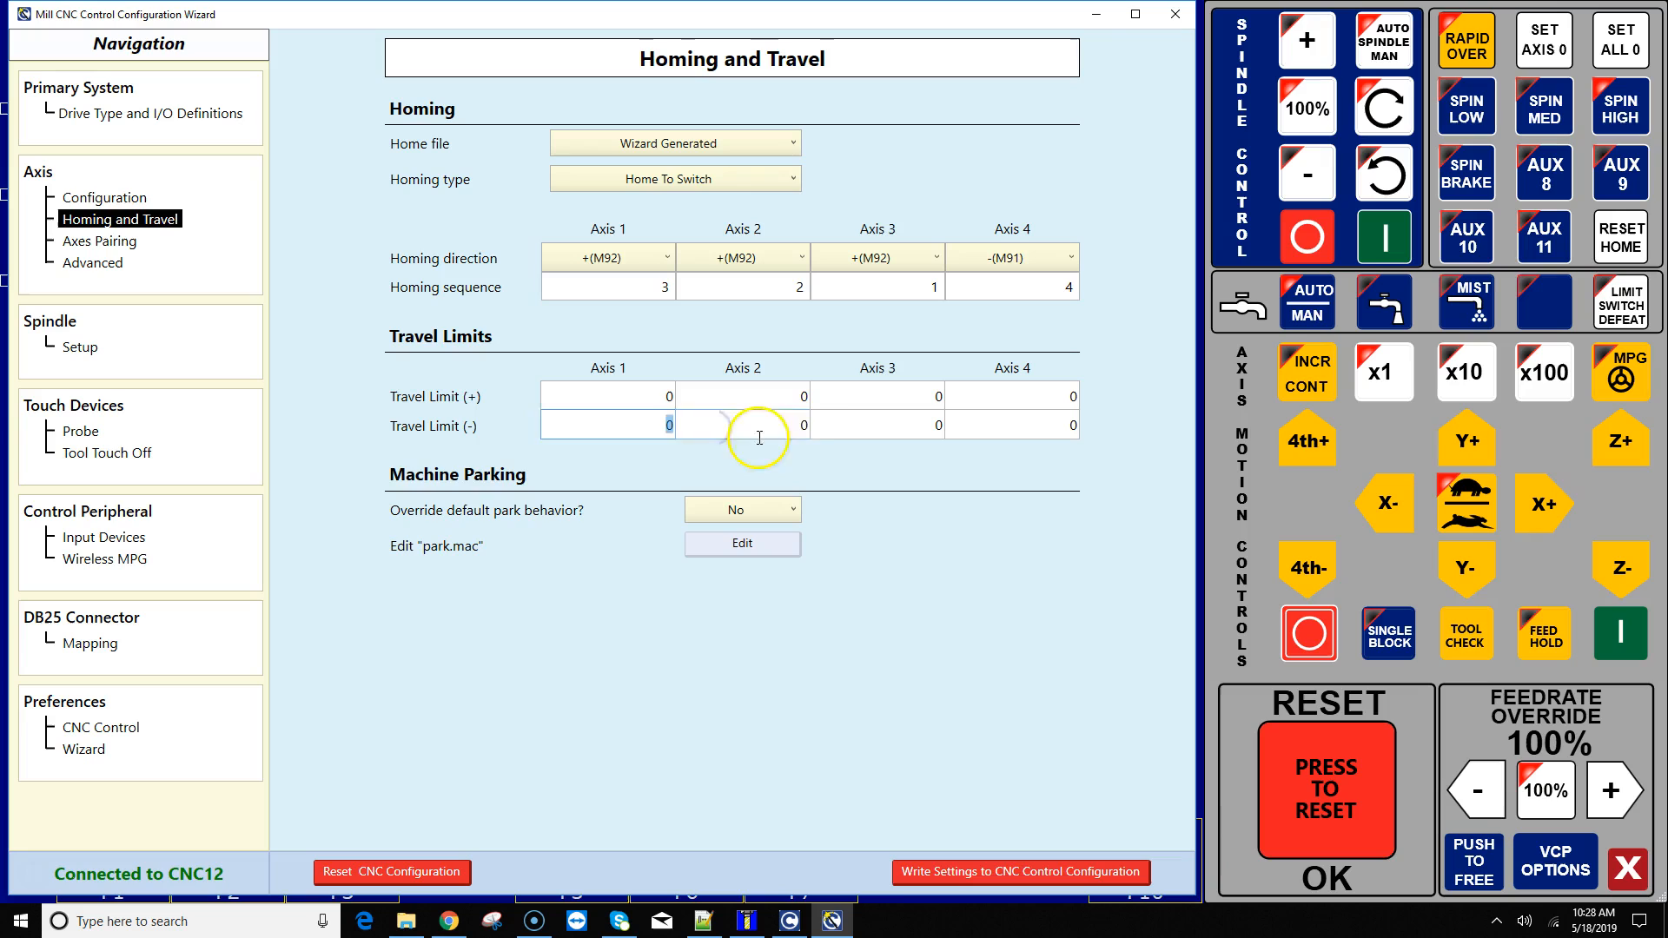
click(741, 424)
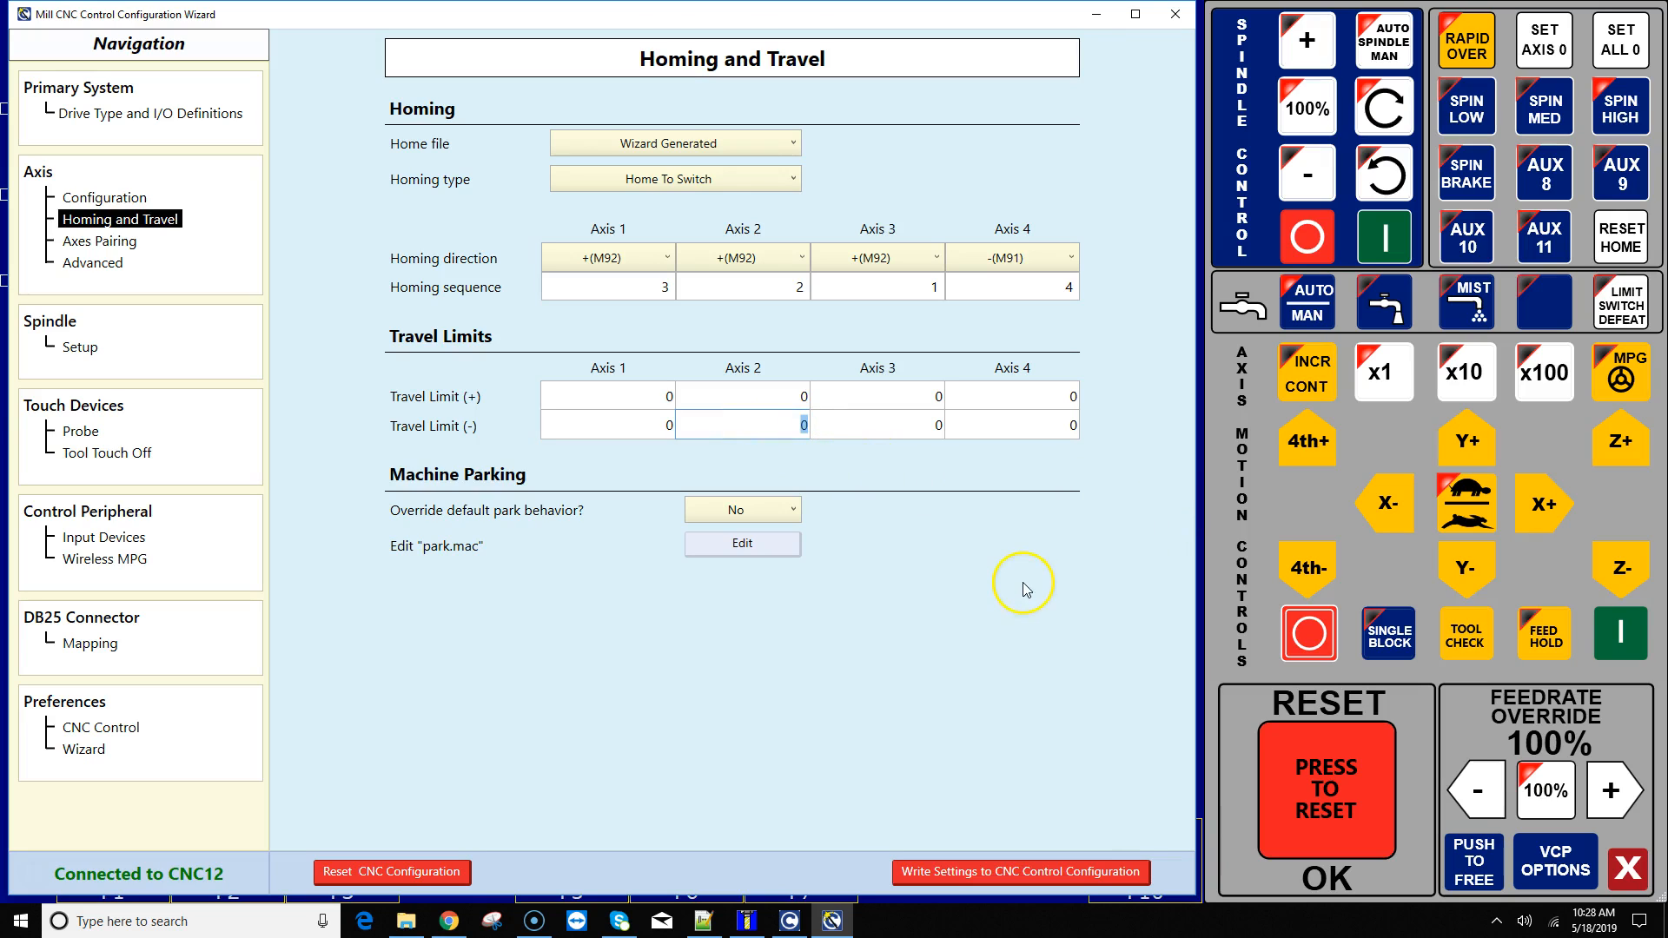
mouse_move(1021, 586)
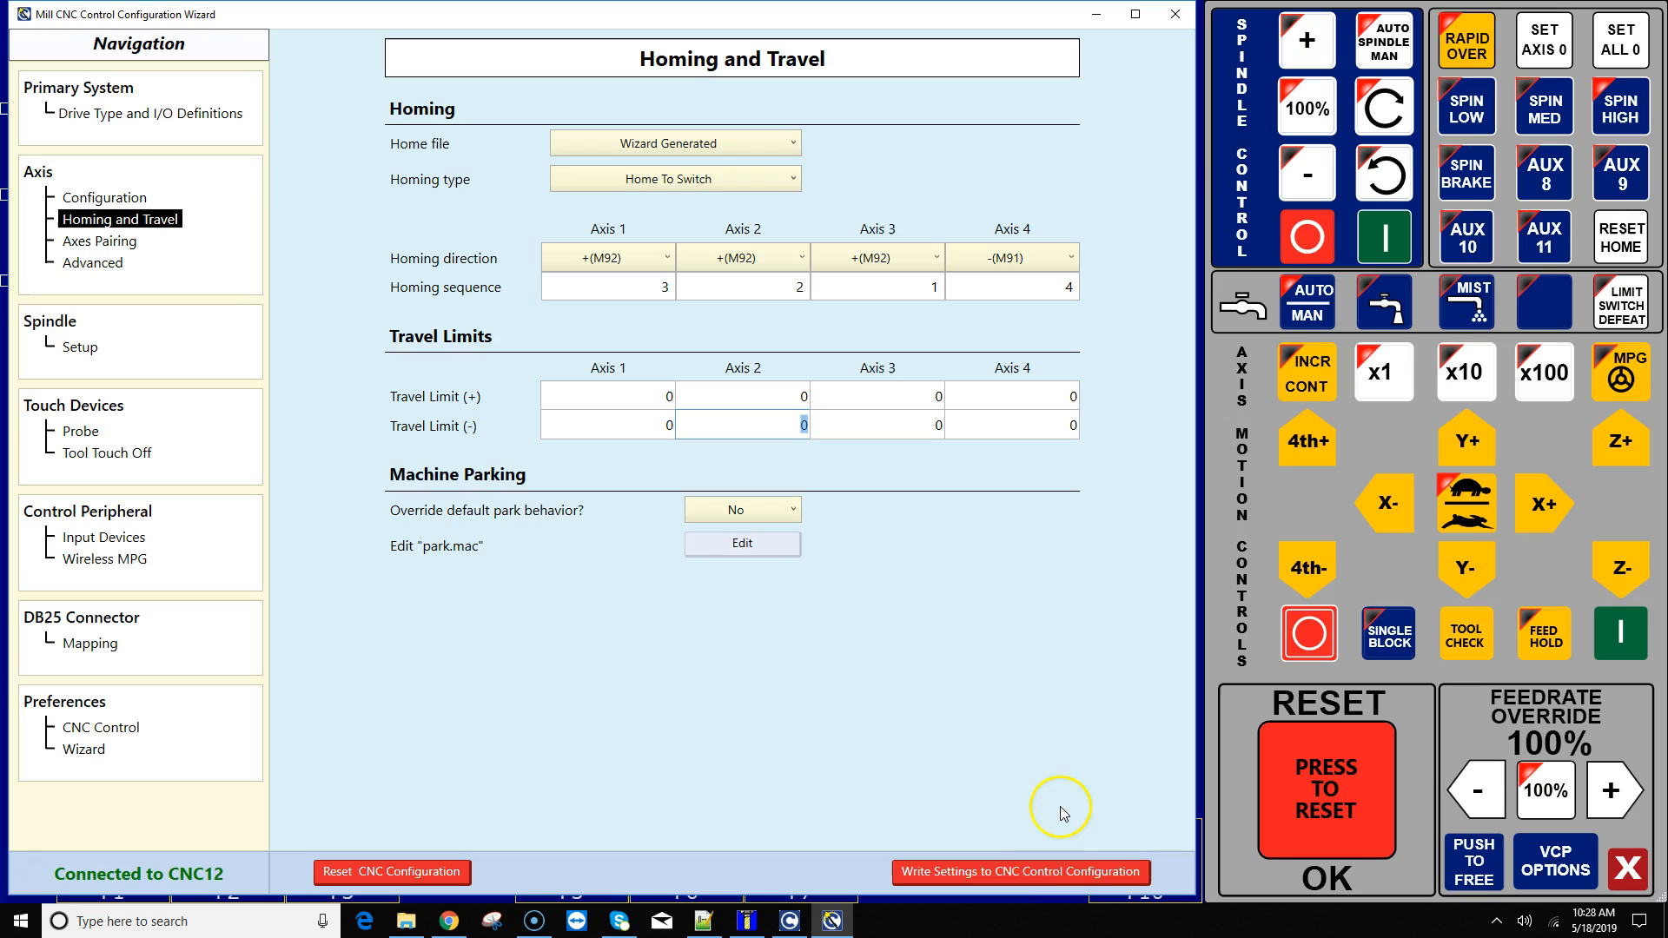
click(1018, 871)
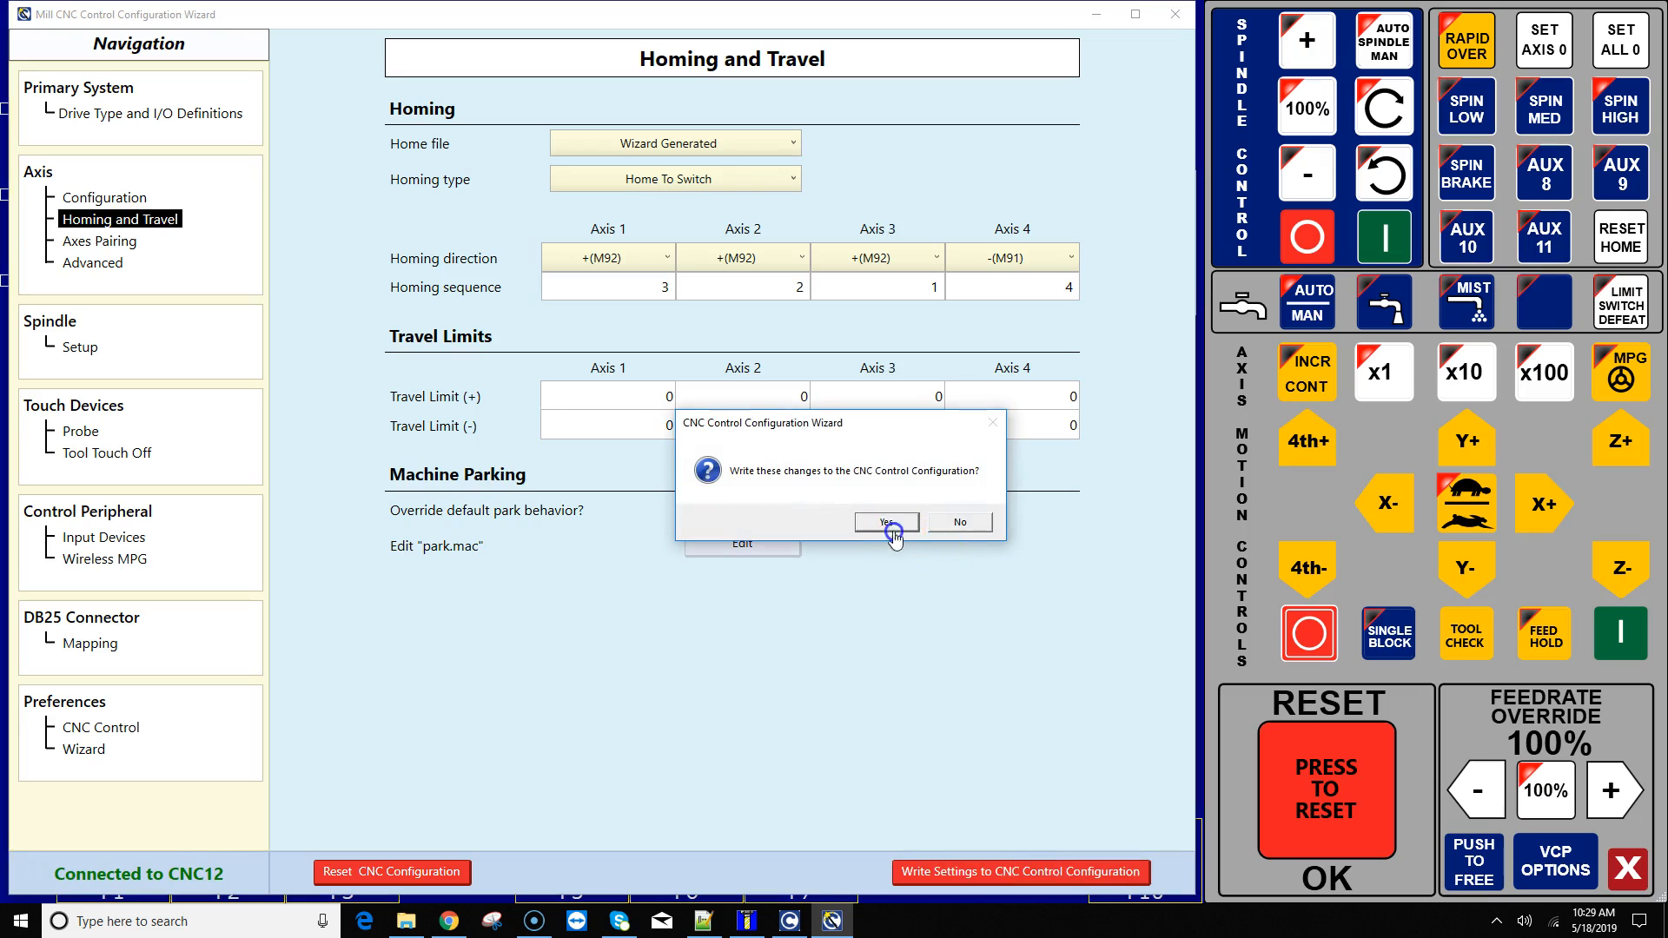
Step: Confirm writing the changes, acknowledge the PLC restart warning, and continue after power cycling the Acorn
click(882, 522)
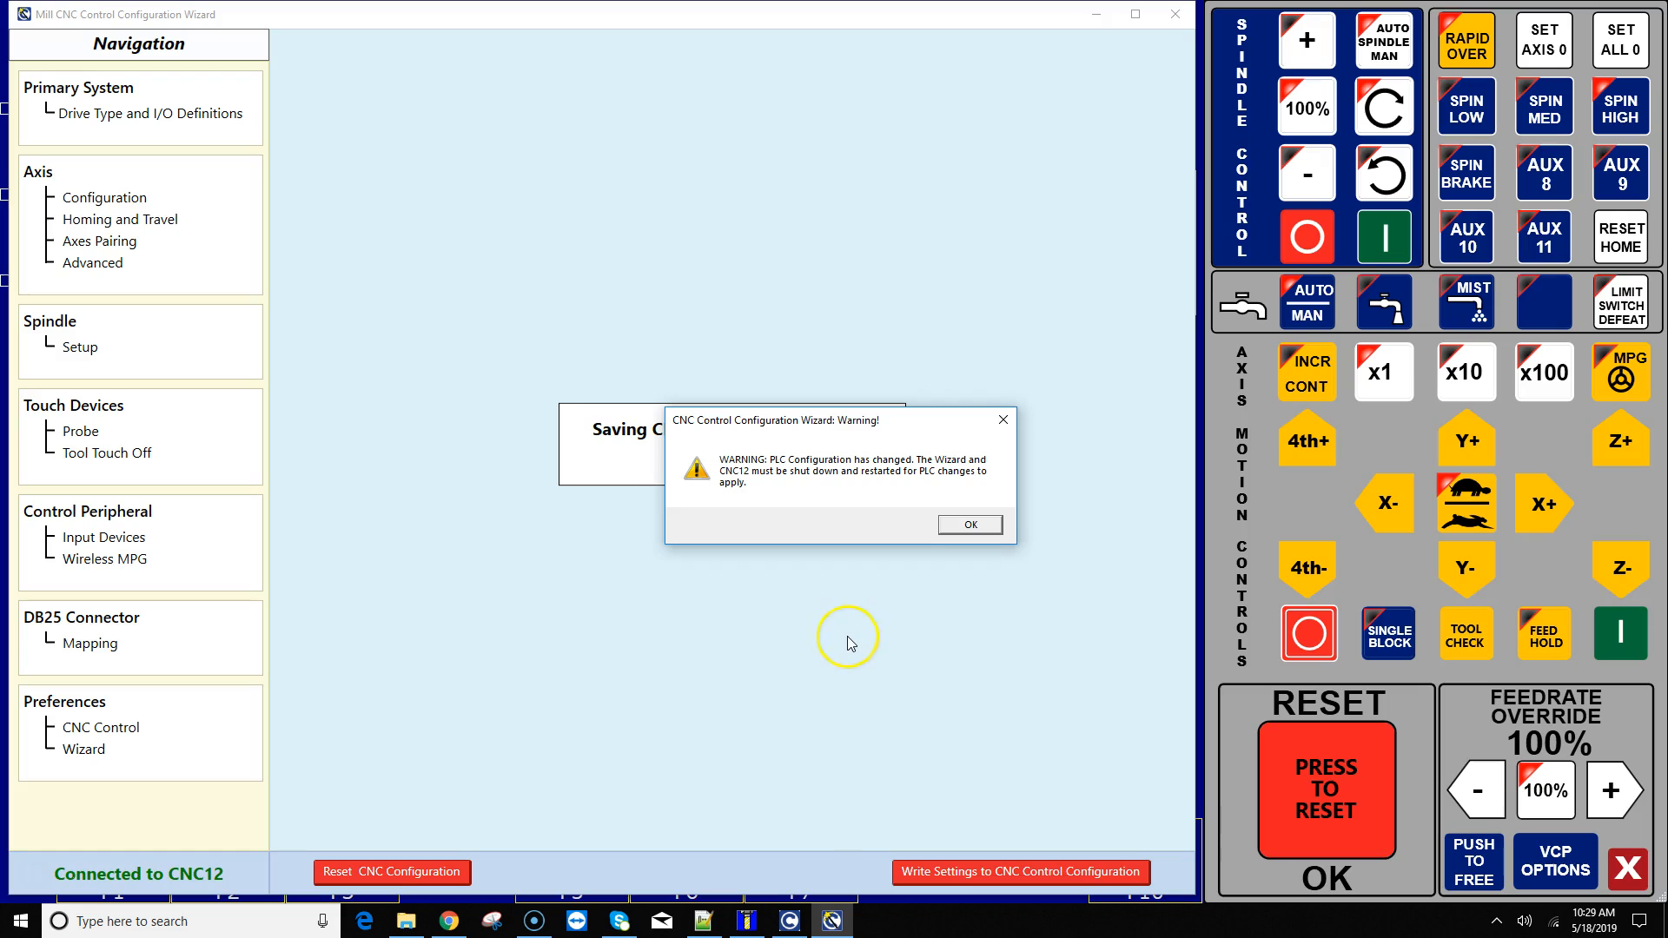
click(967, 524)
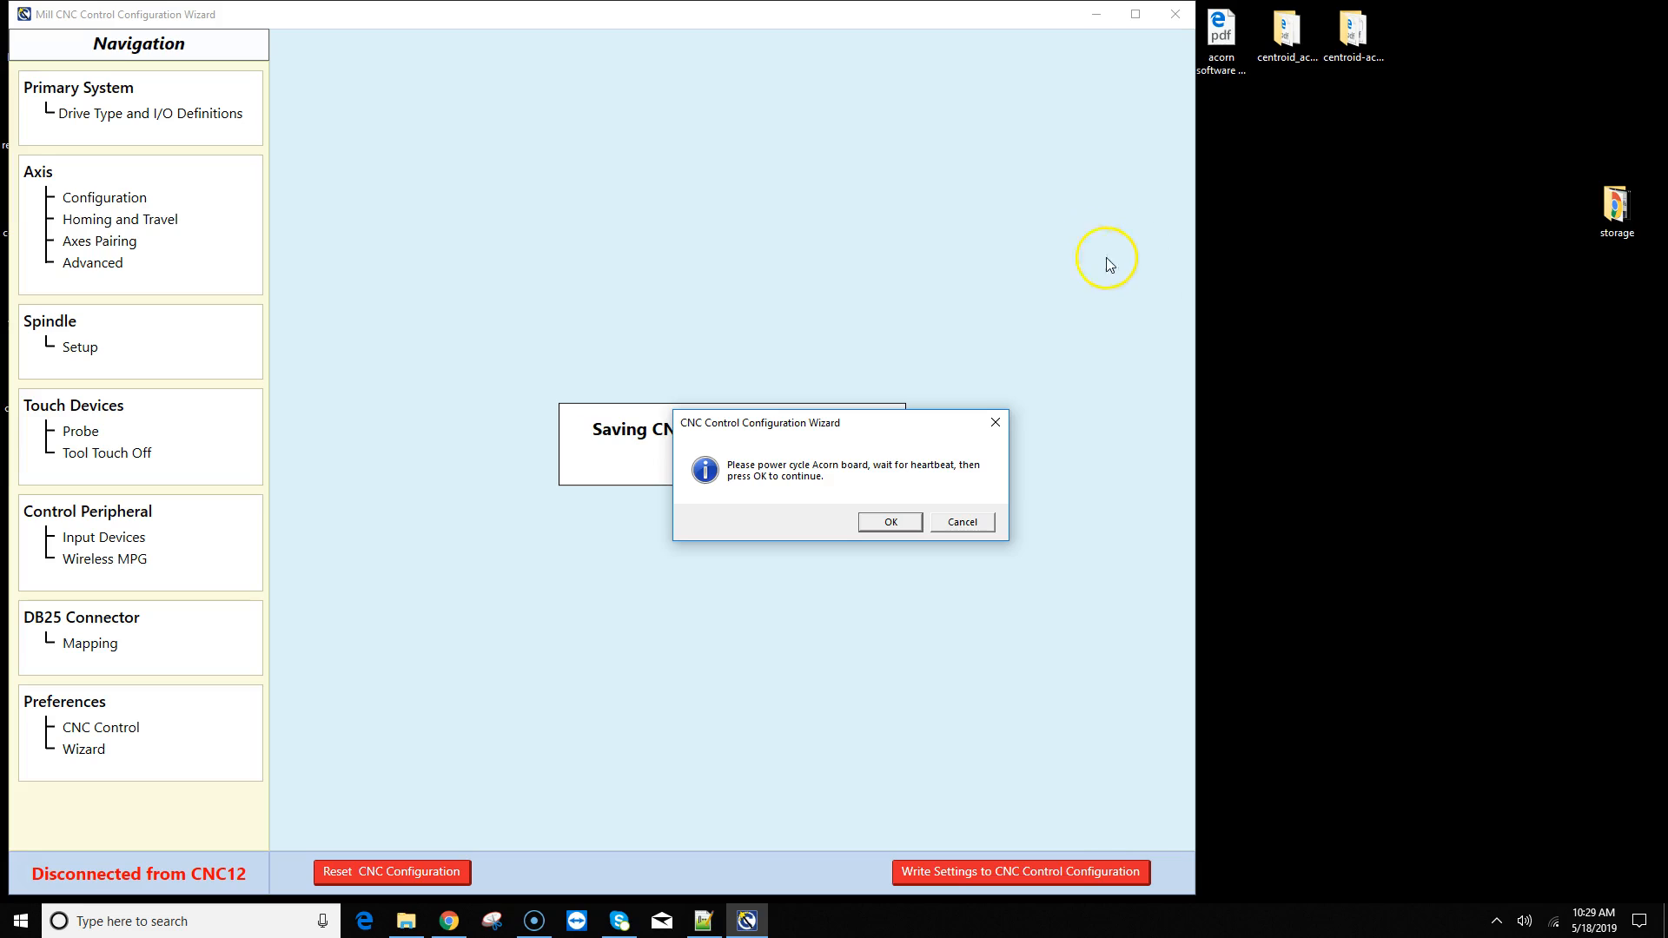
mouse_move(1154, 293)
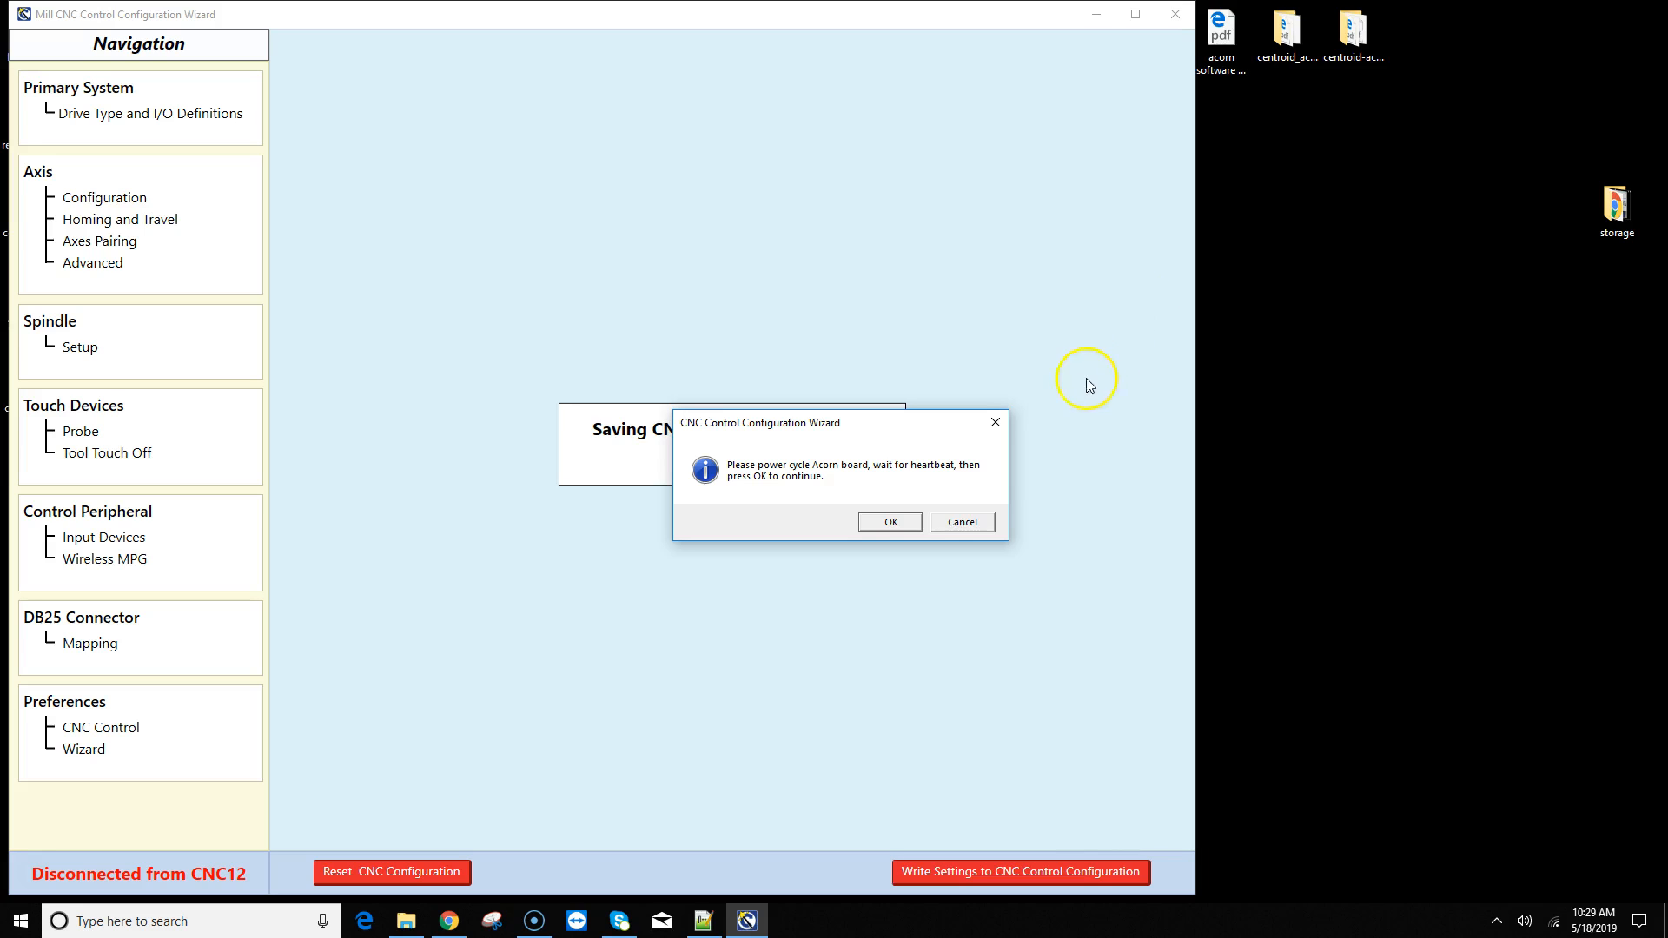
click(888, 521)
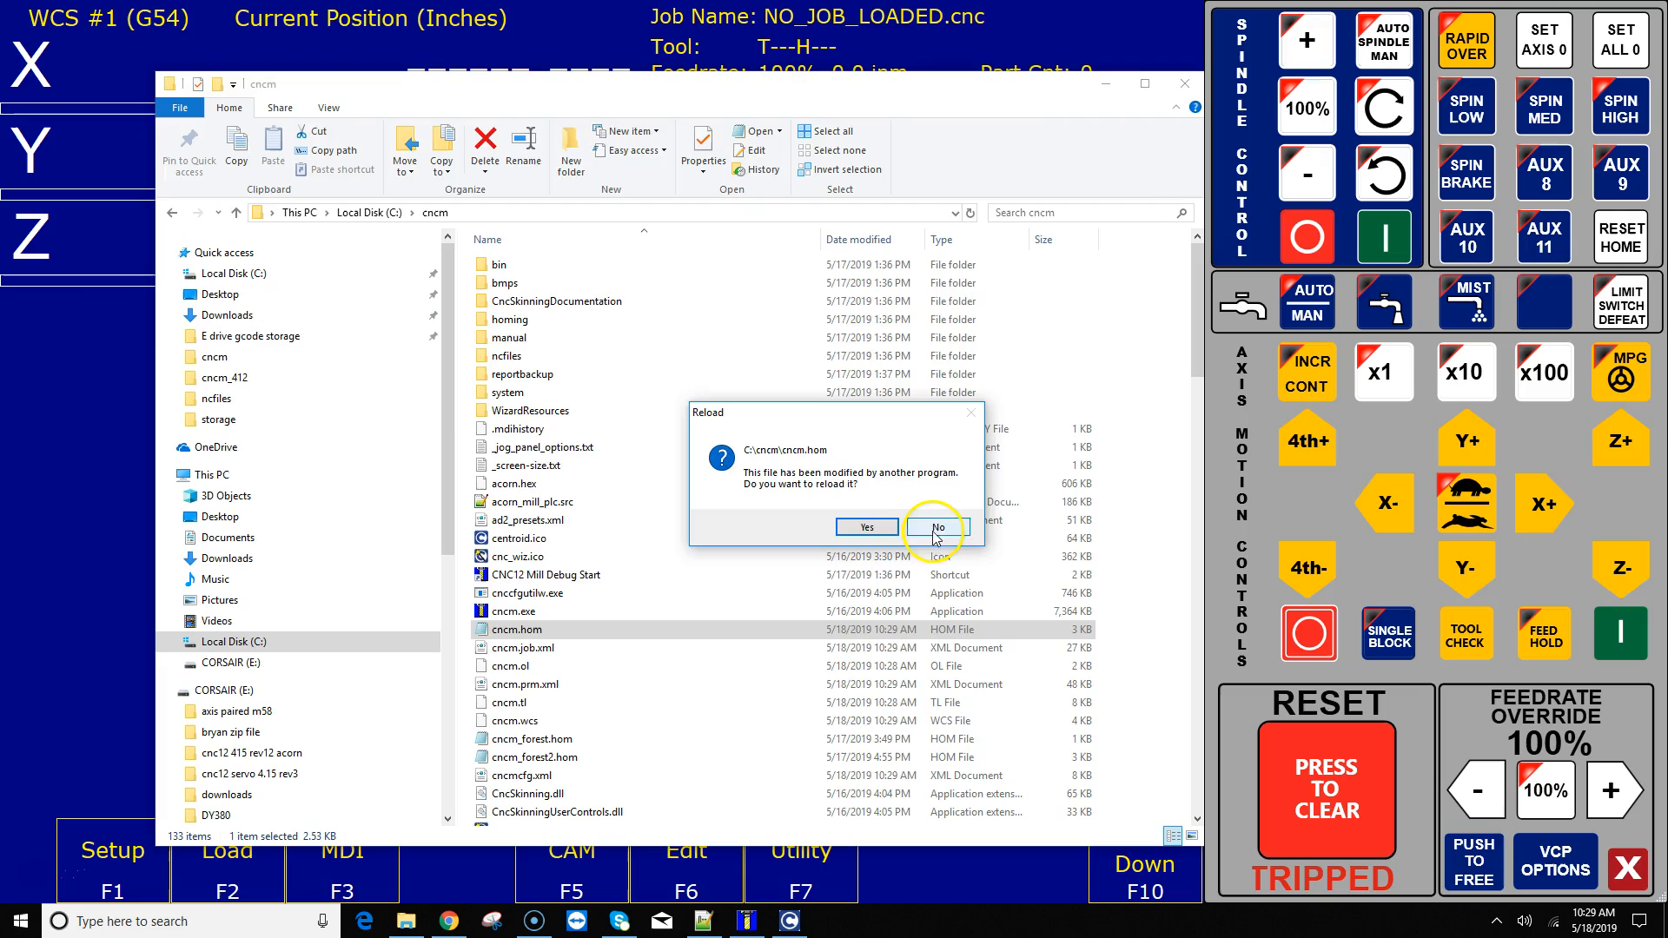
Step: Decline reloading cncm.hom, close the notes window, and open cncm.hom from C:\cncm in Notepad++
click(935, 528)
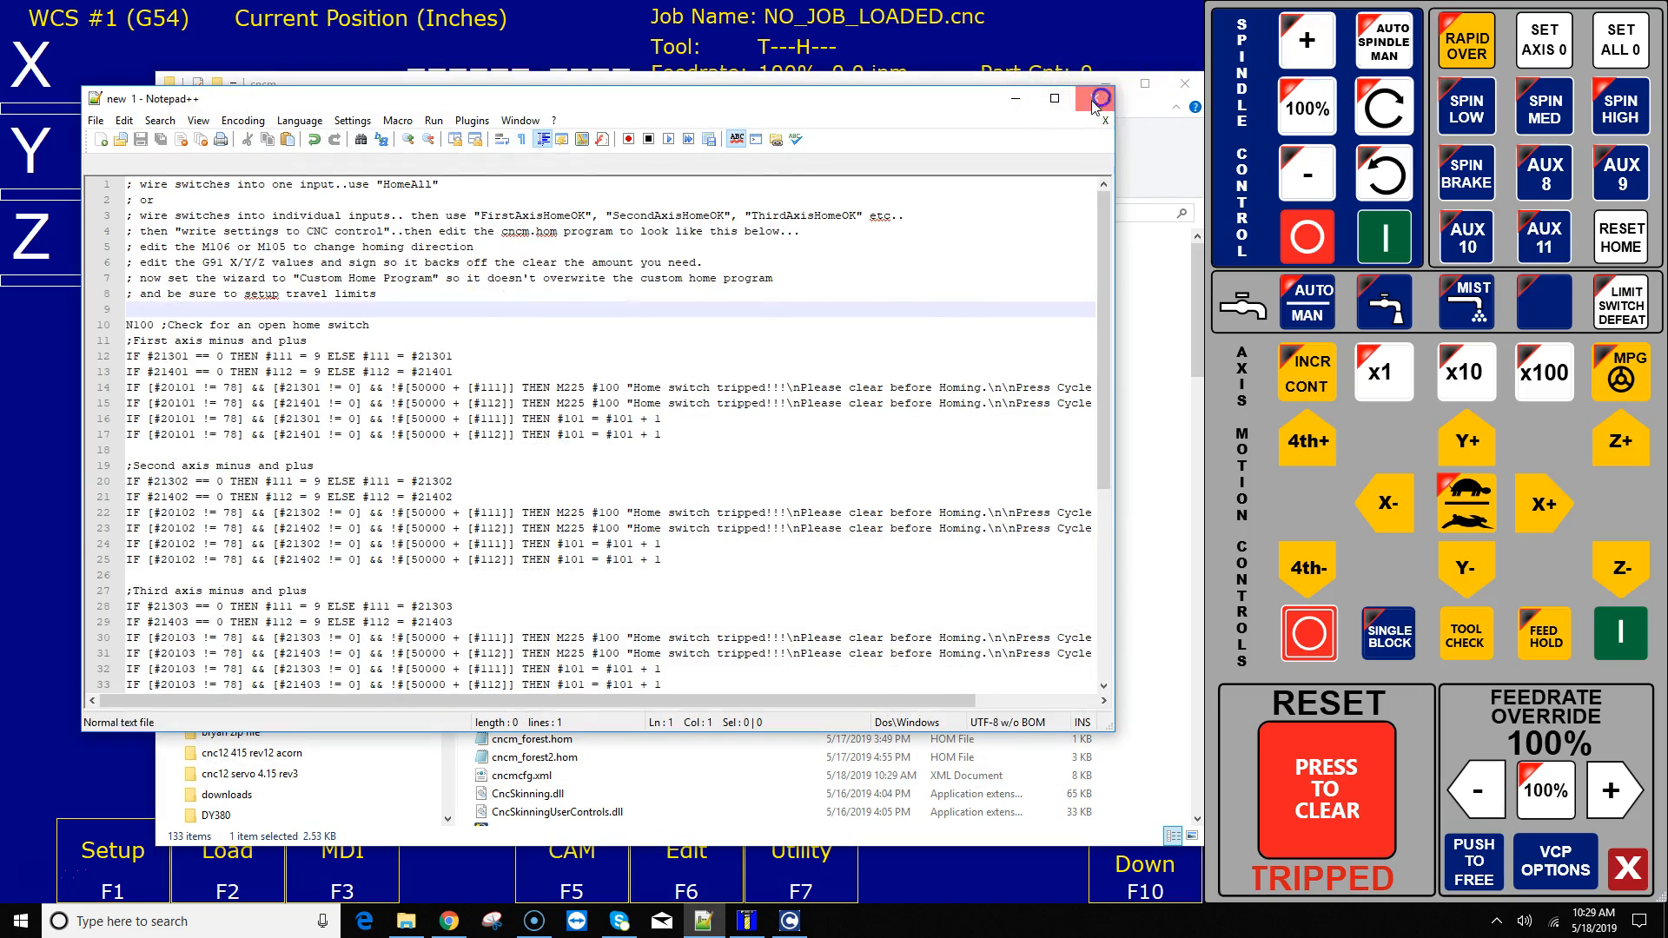
right_click(515, 628)
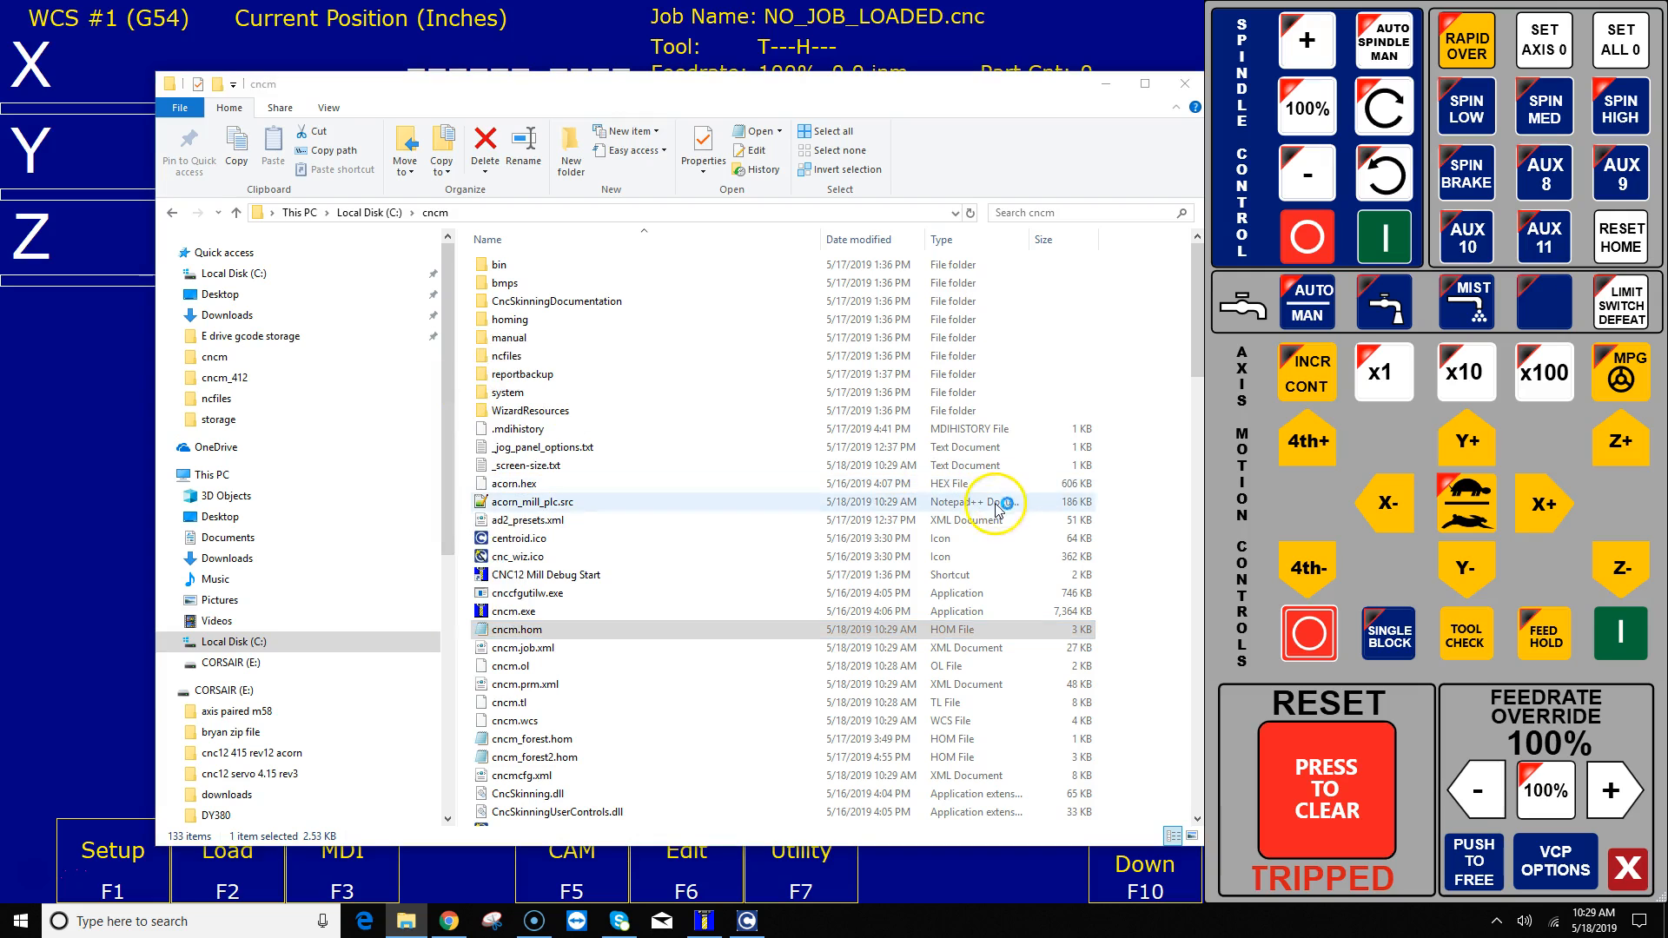
double_click(519, 629)
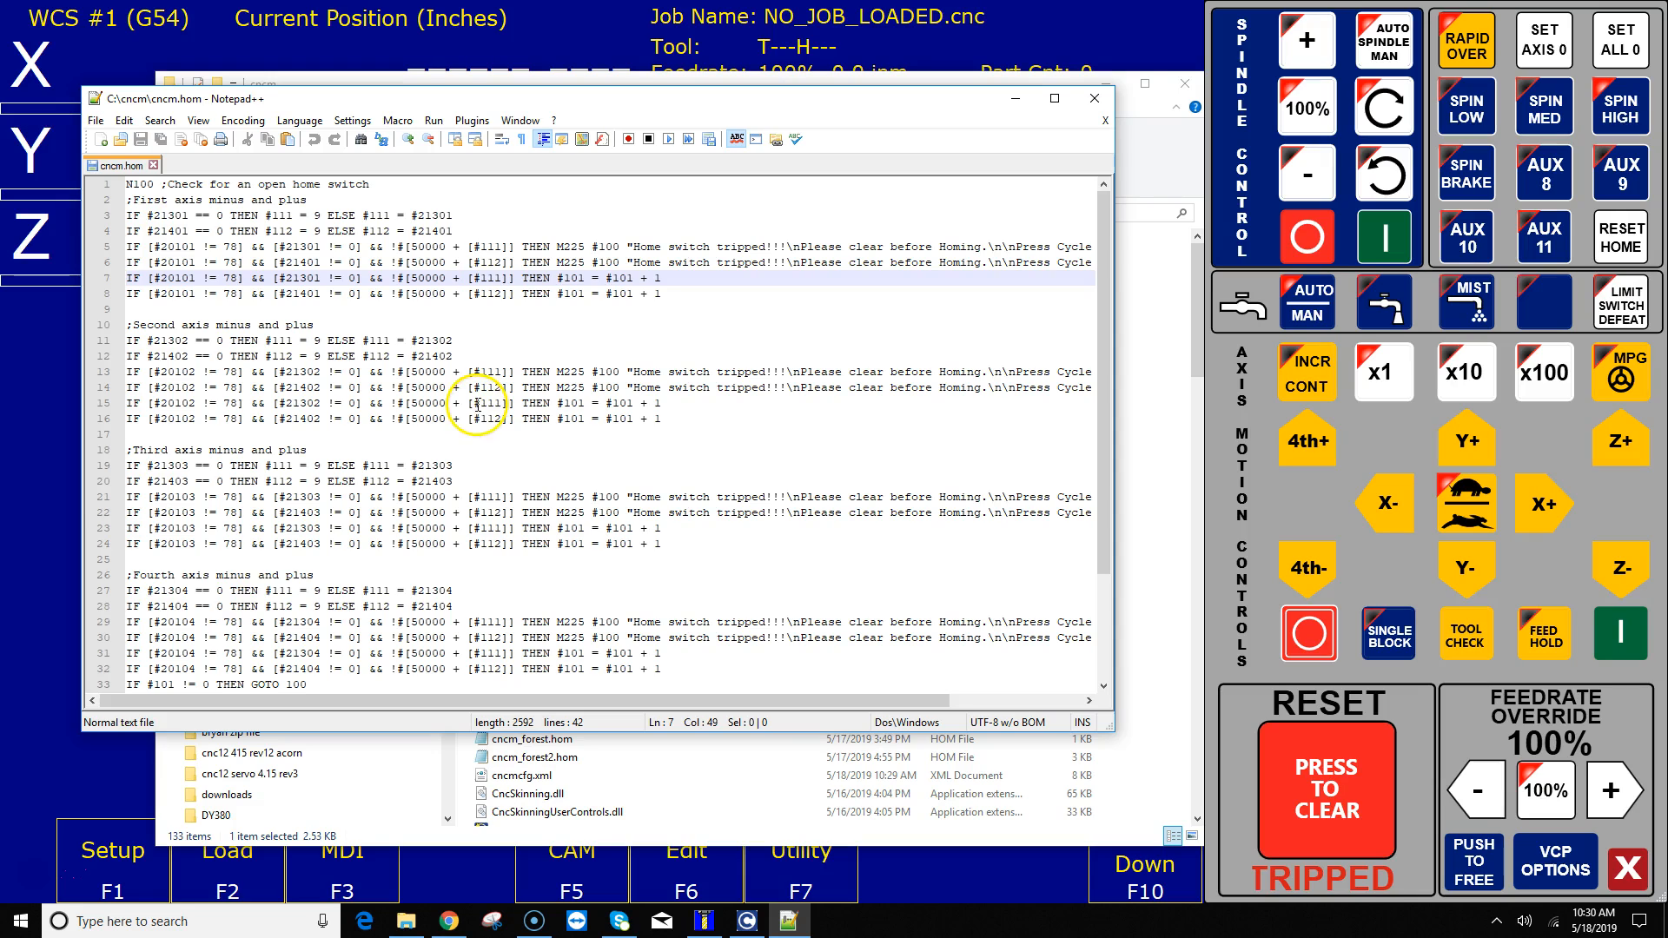
Step: Select the Perform Homing commands block with the M92/M26 Z, Y, X moves, lines 35–41
scroll(down, 3)
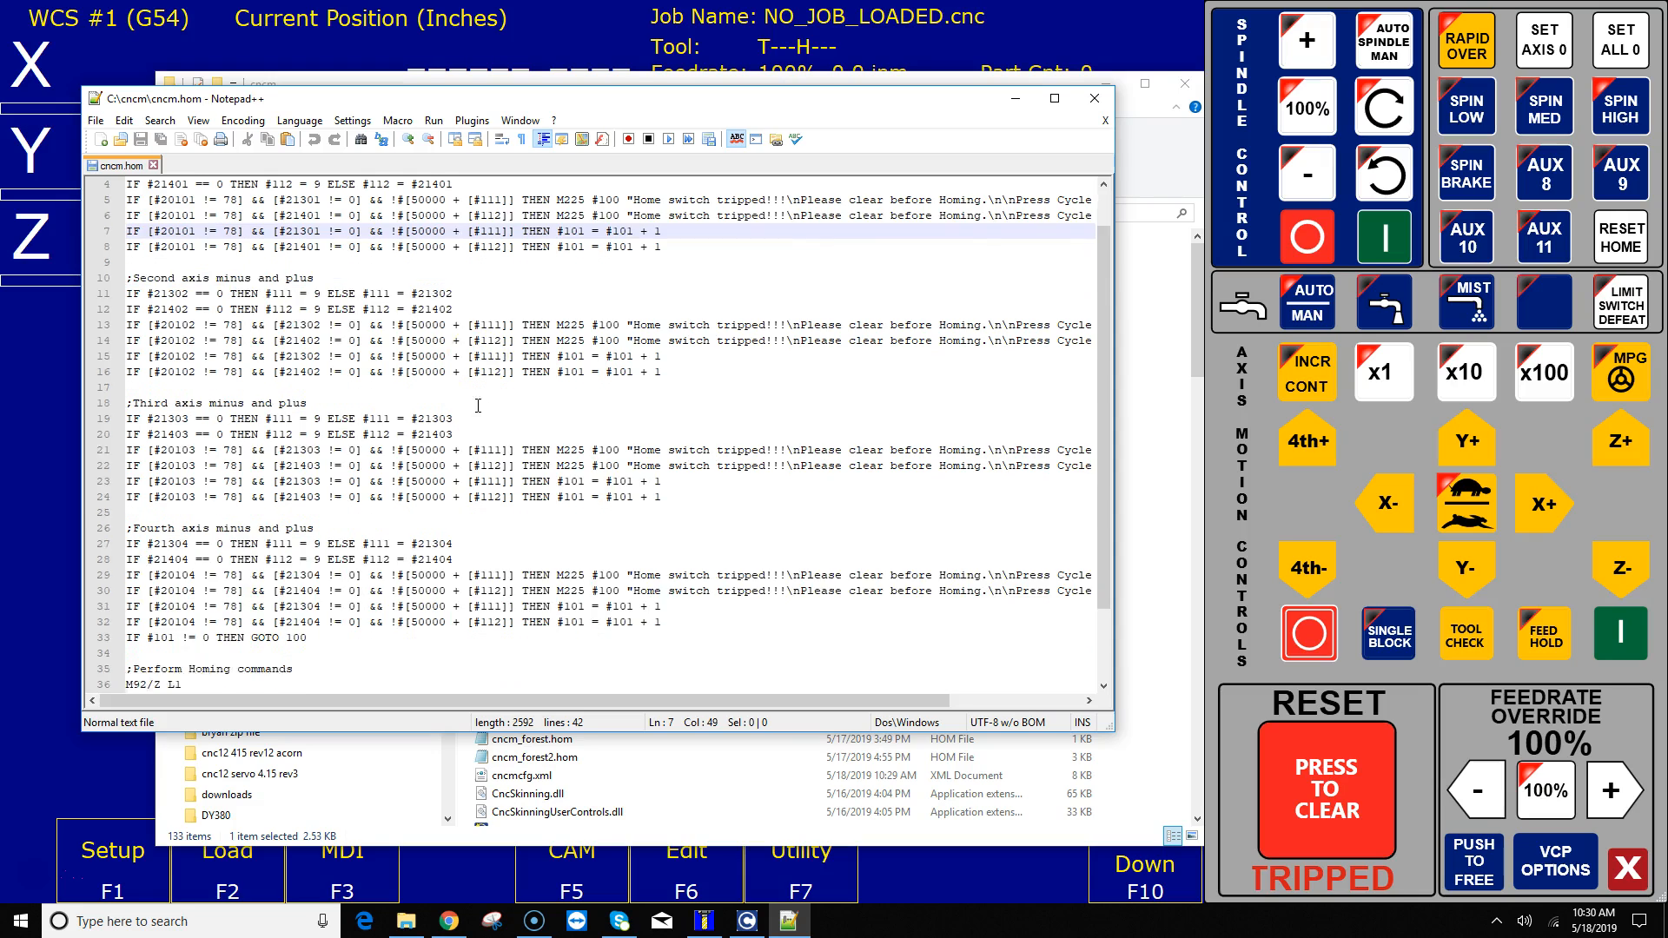
scroll(down, 3)
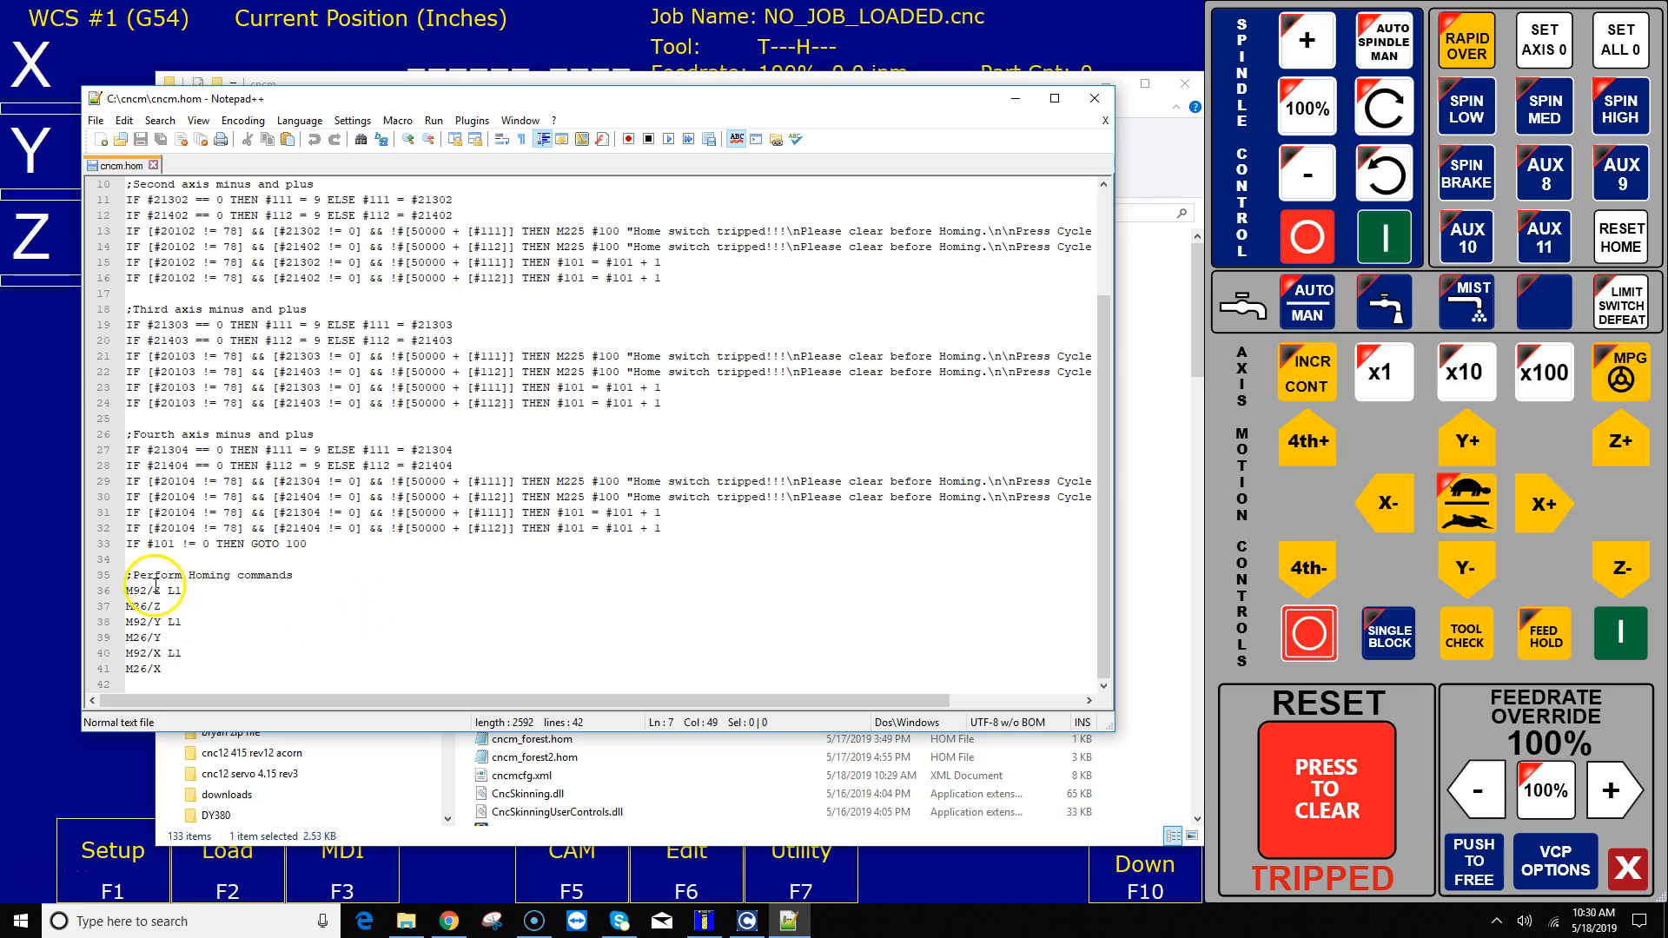
drag(129, 574, 155, 669)
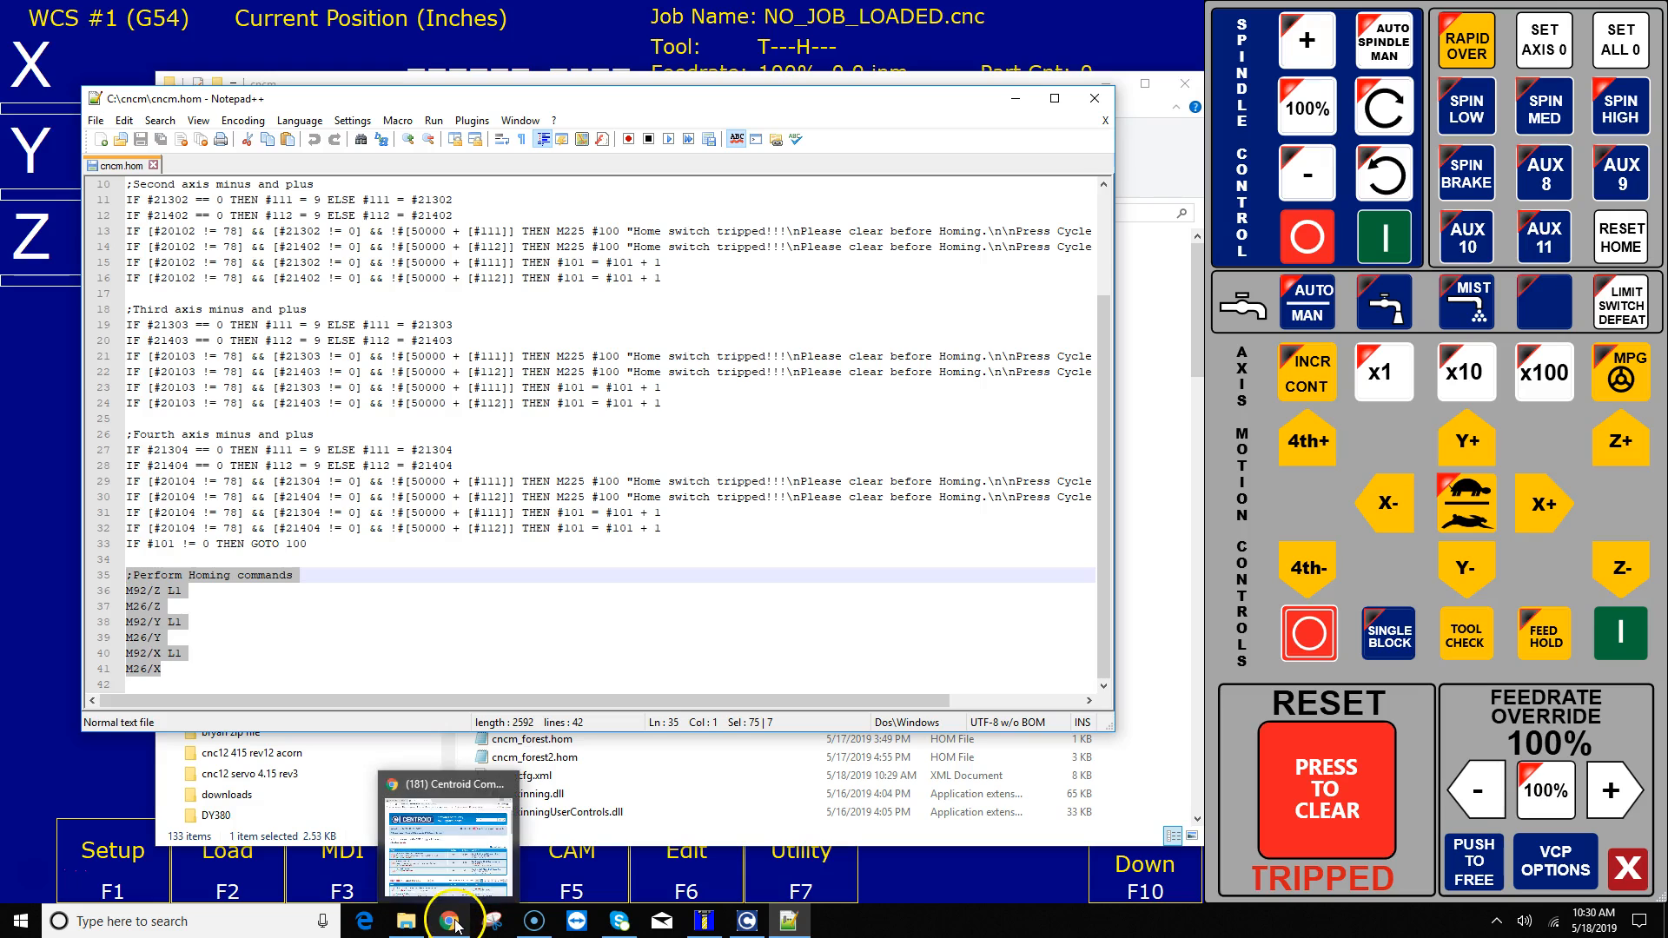
Step: Reach the last page of the CNC12 4.14 thread in the Centroid Acorn forum
click(446, 920)
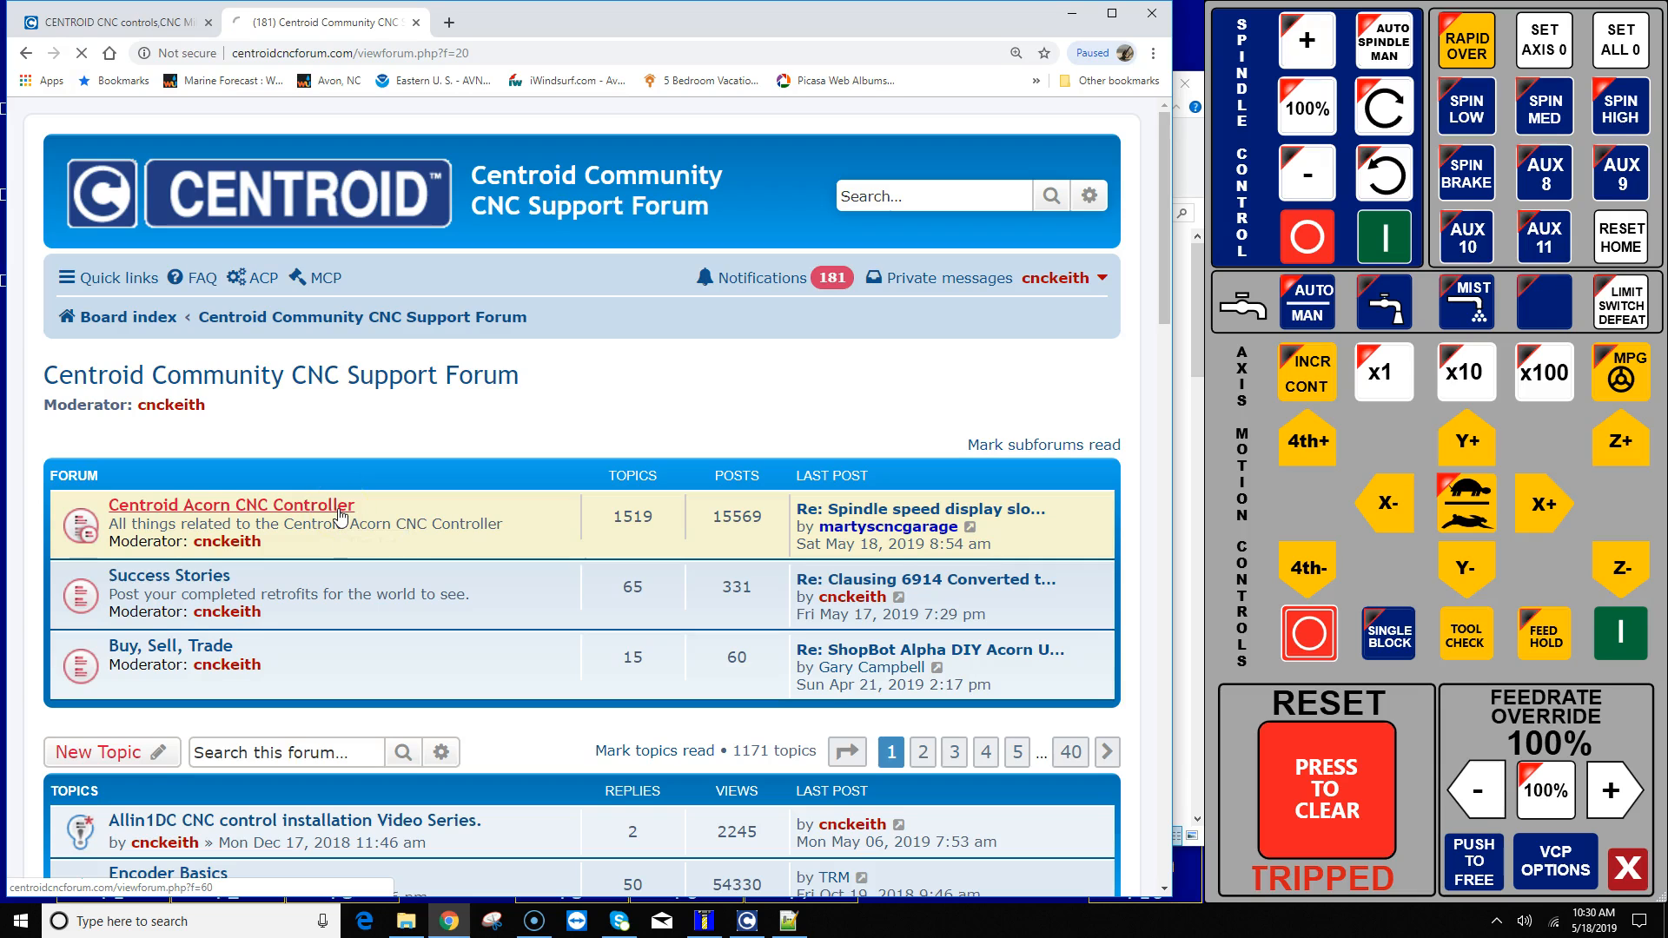
click(231, 504)
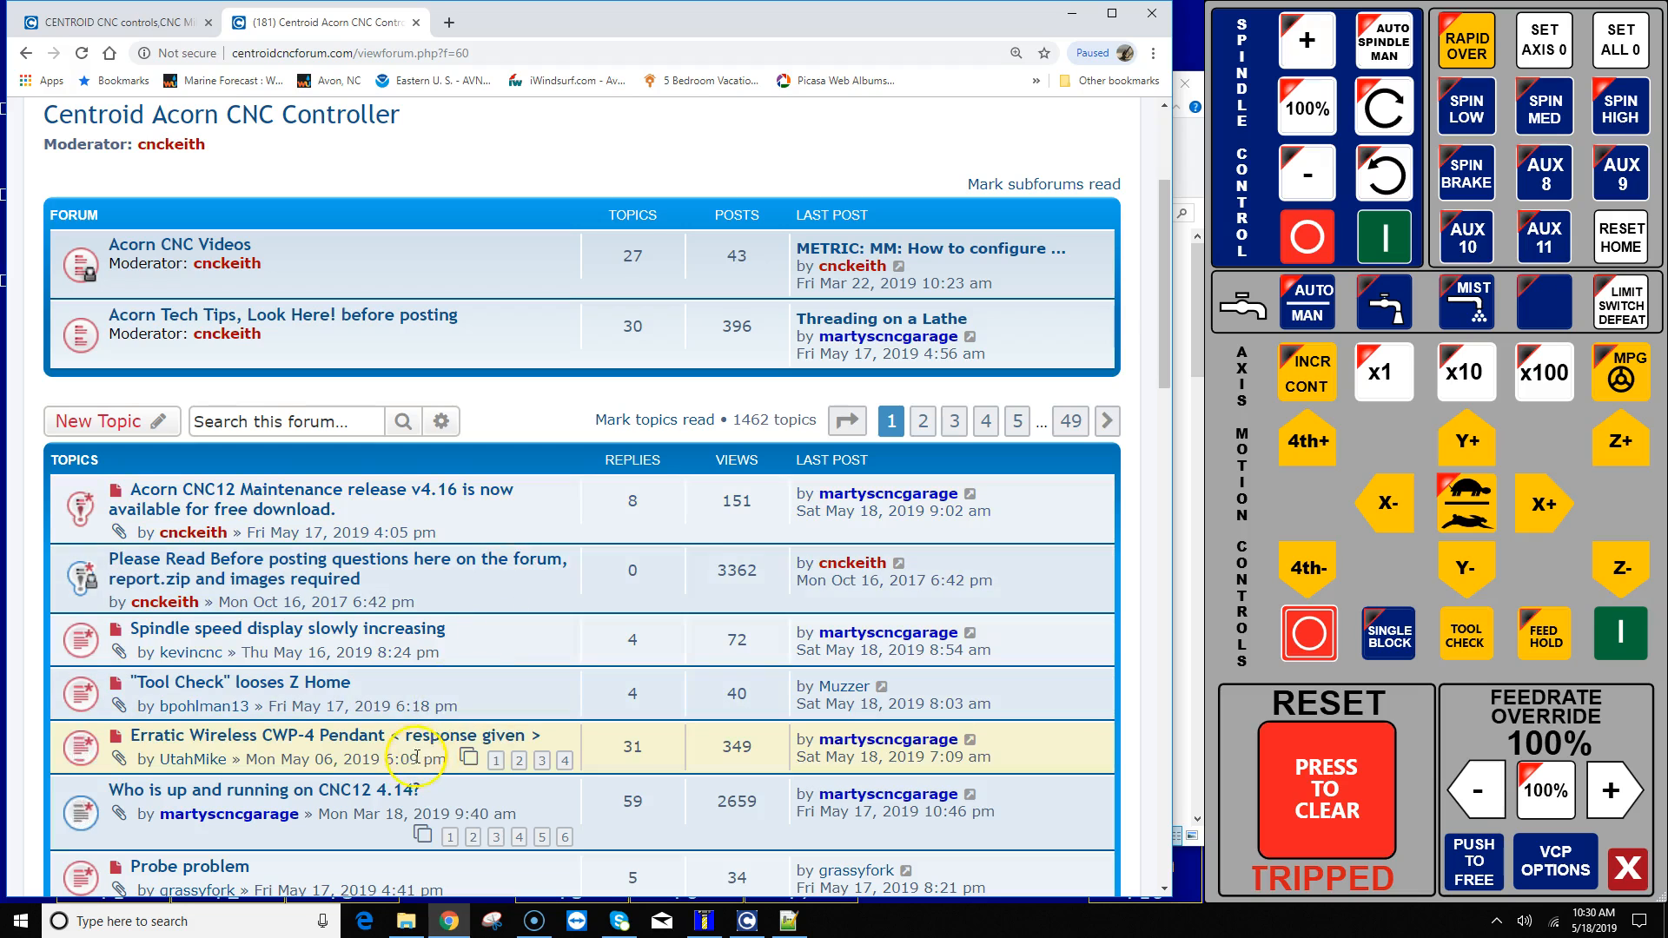
click(256, 791)
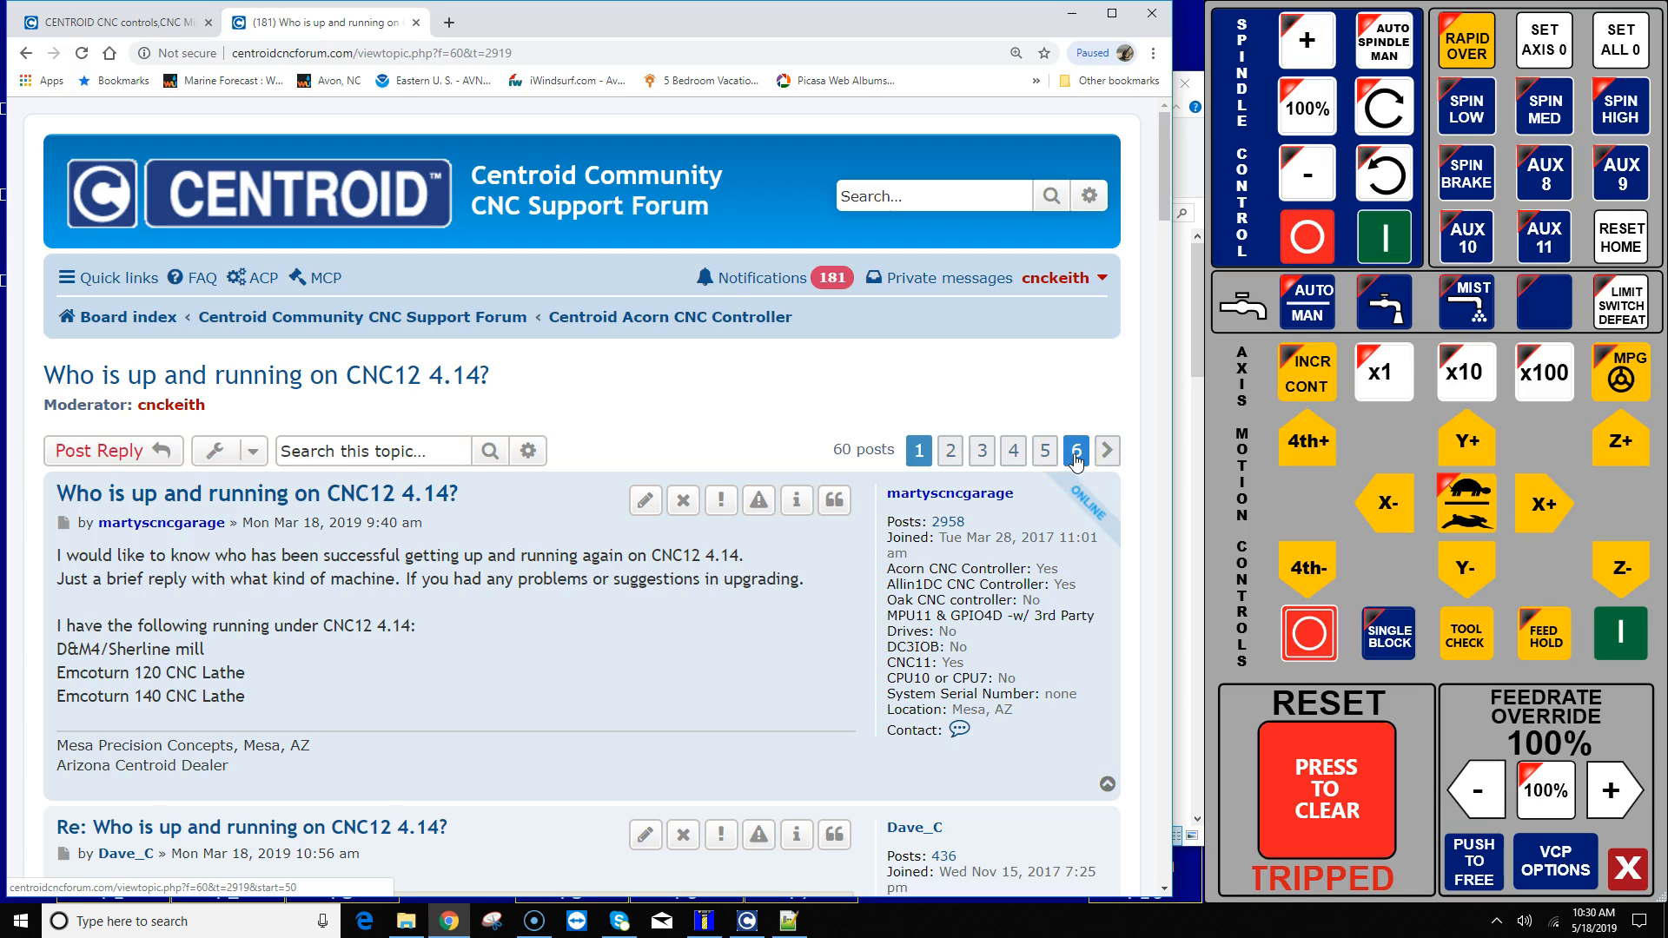
click(1075, 450)
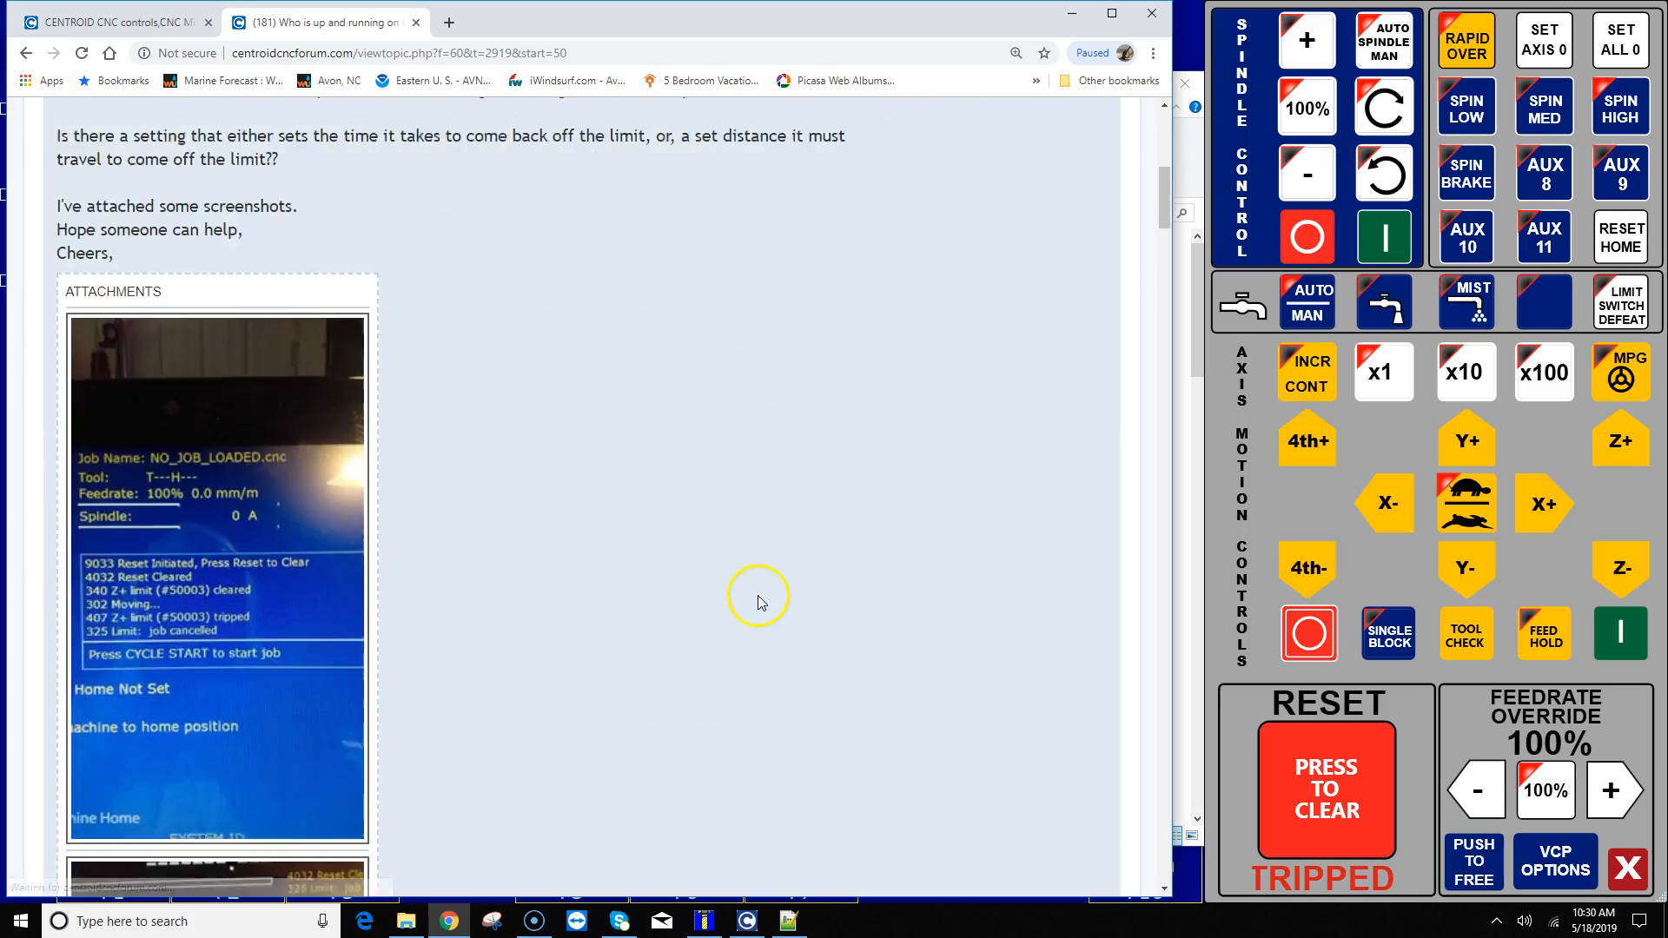
Step: Copy the custom cncm.hom M106/M105 homing program code from the forum post
scroll(down, 3)
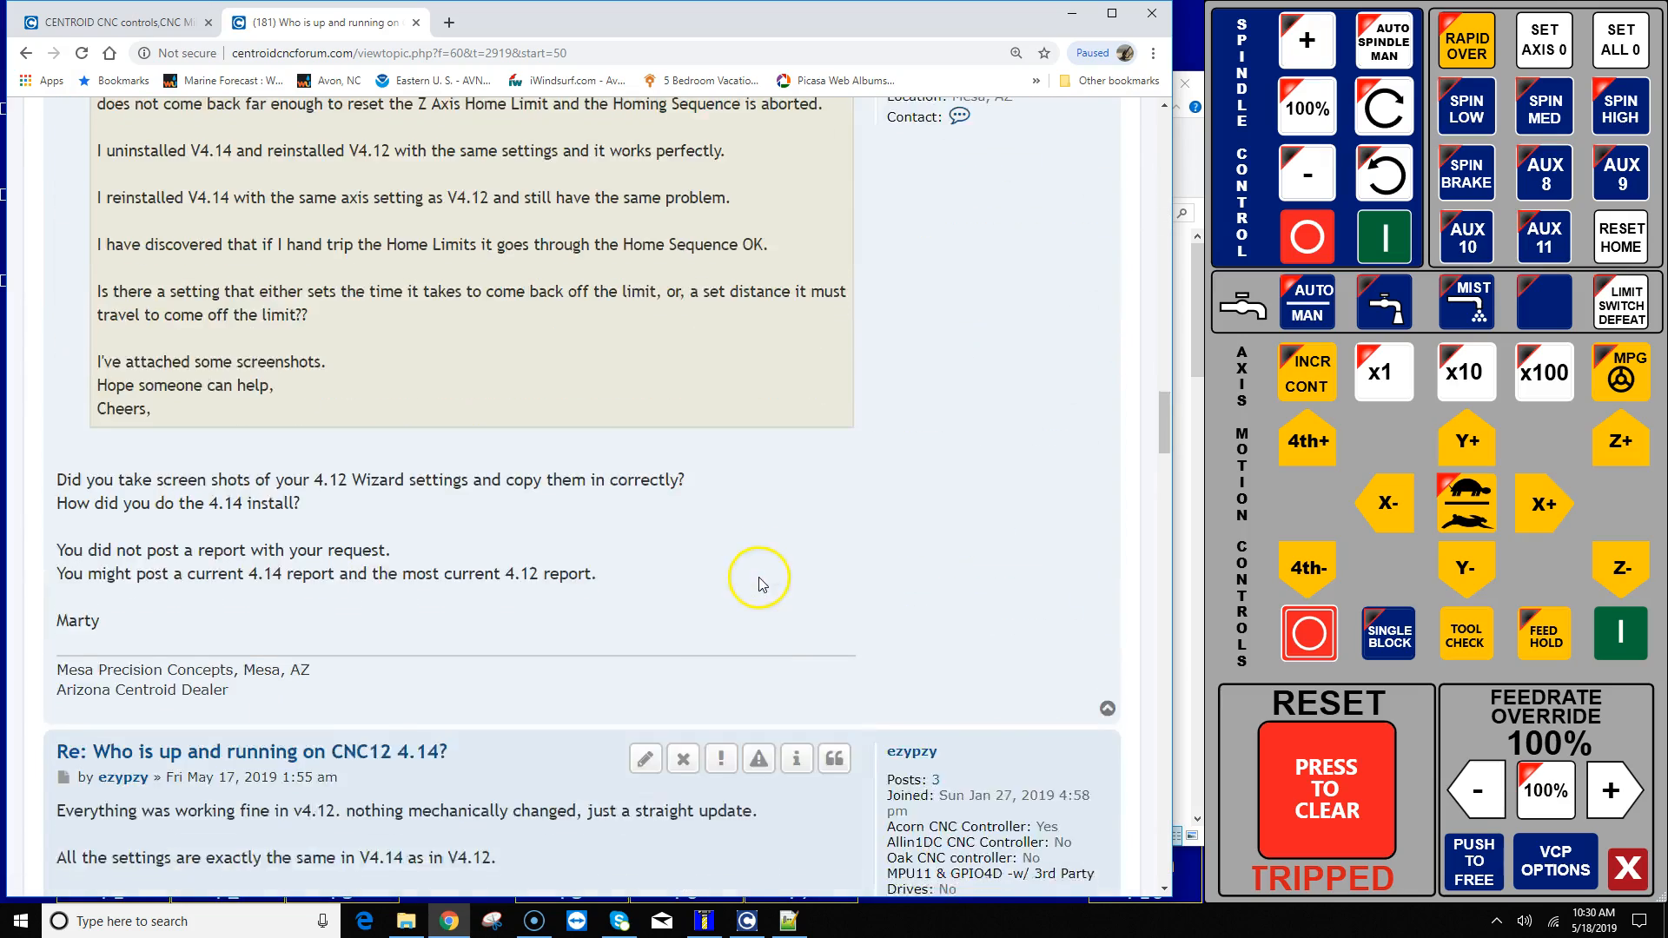
scroll(down, 3)
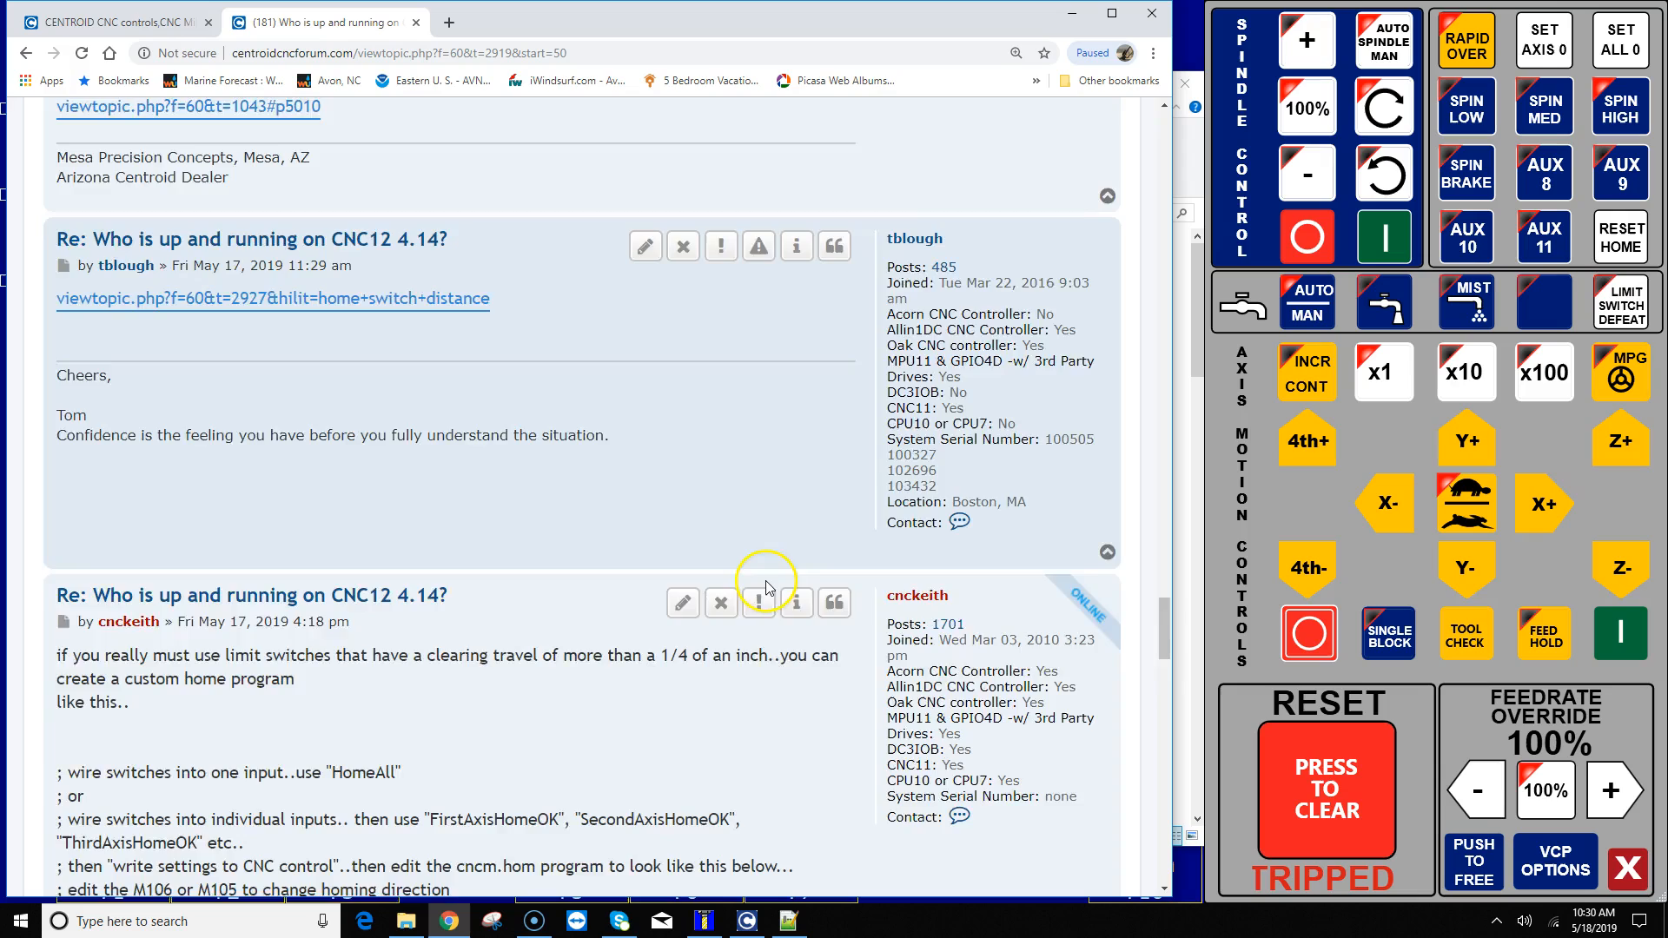
scroll(down, 3)
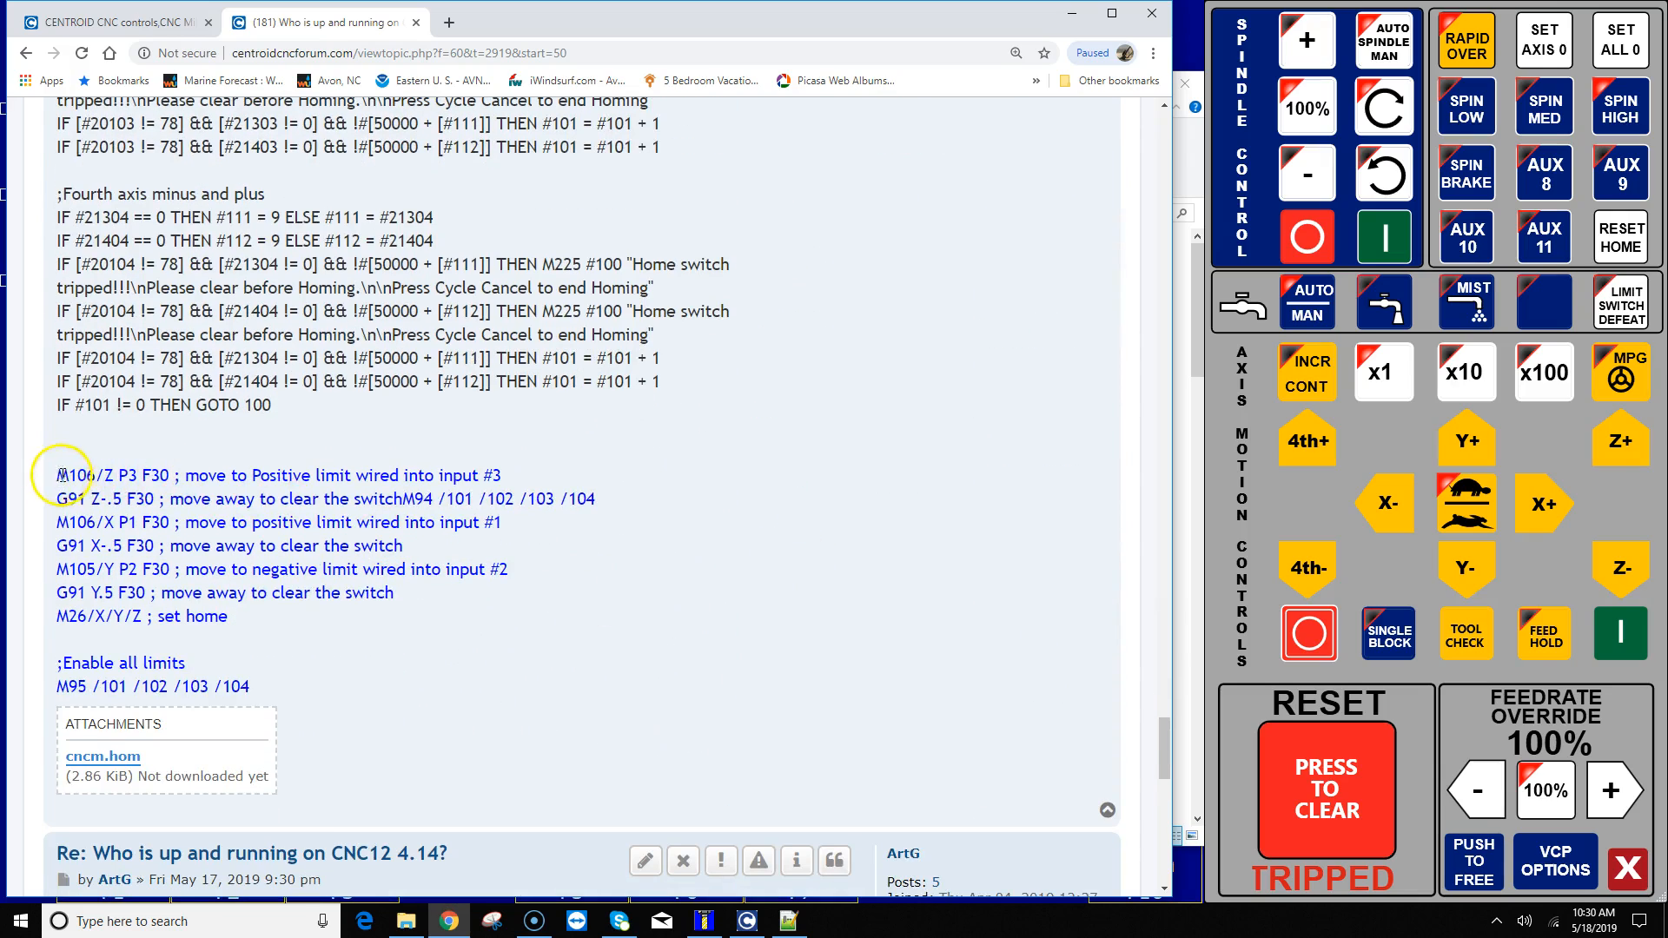
right_click(285, 544)
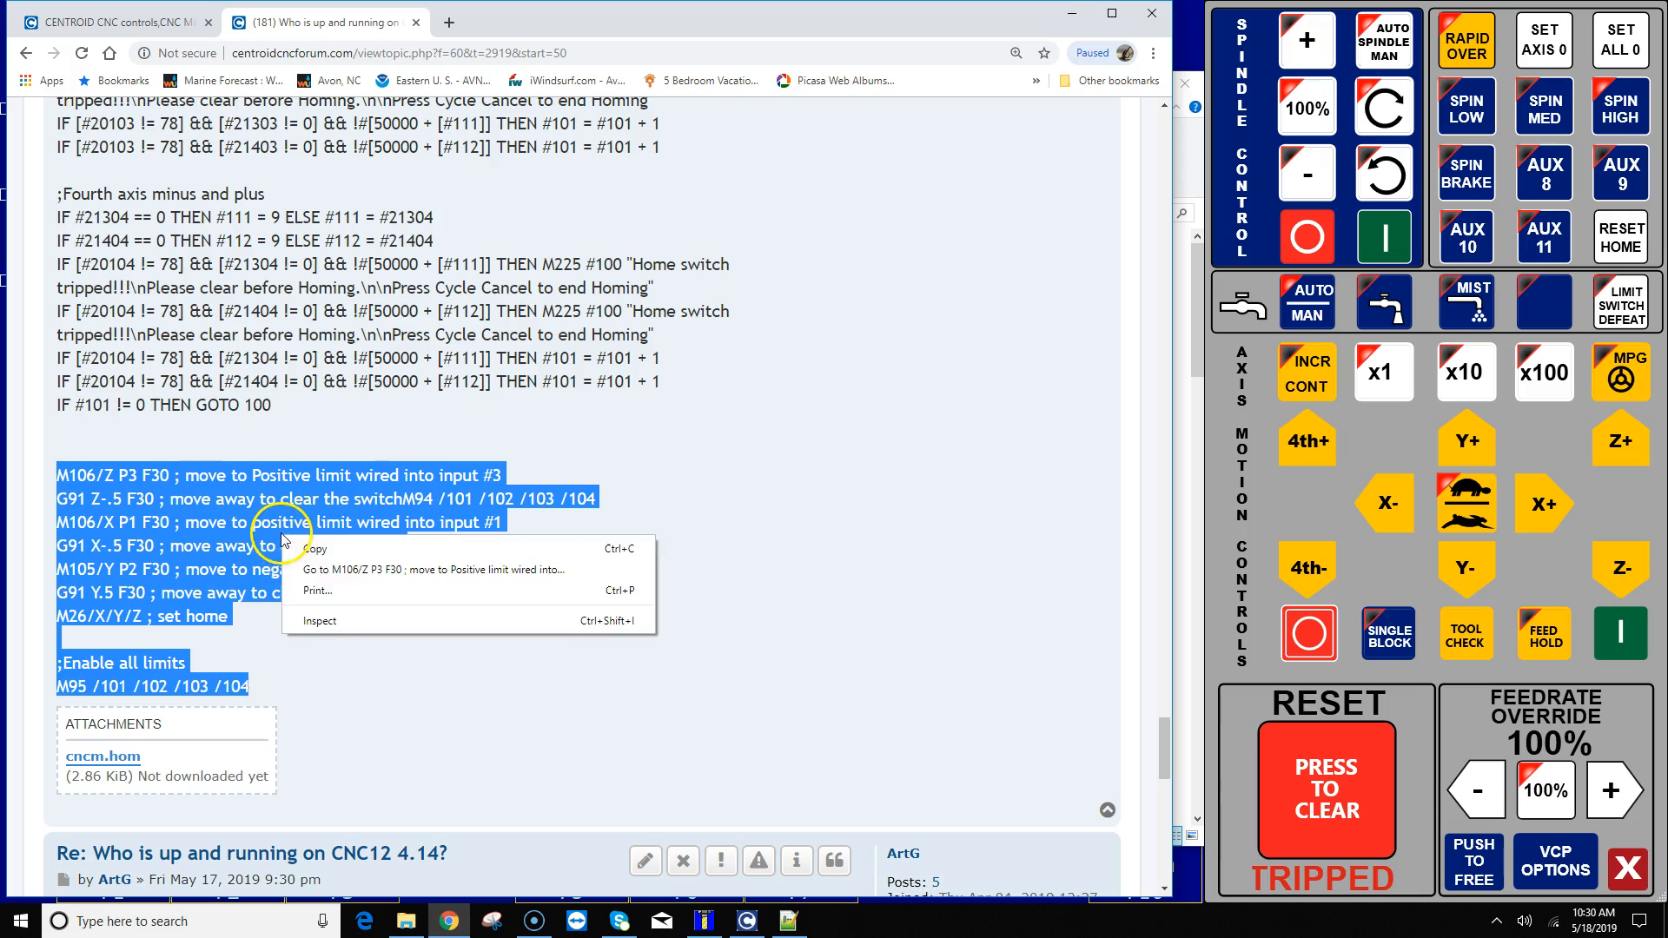
click(606, 795)
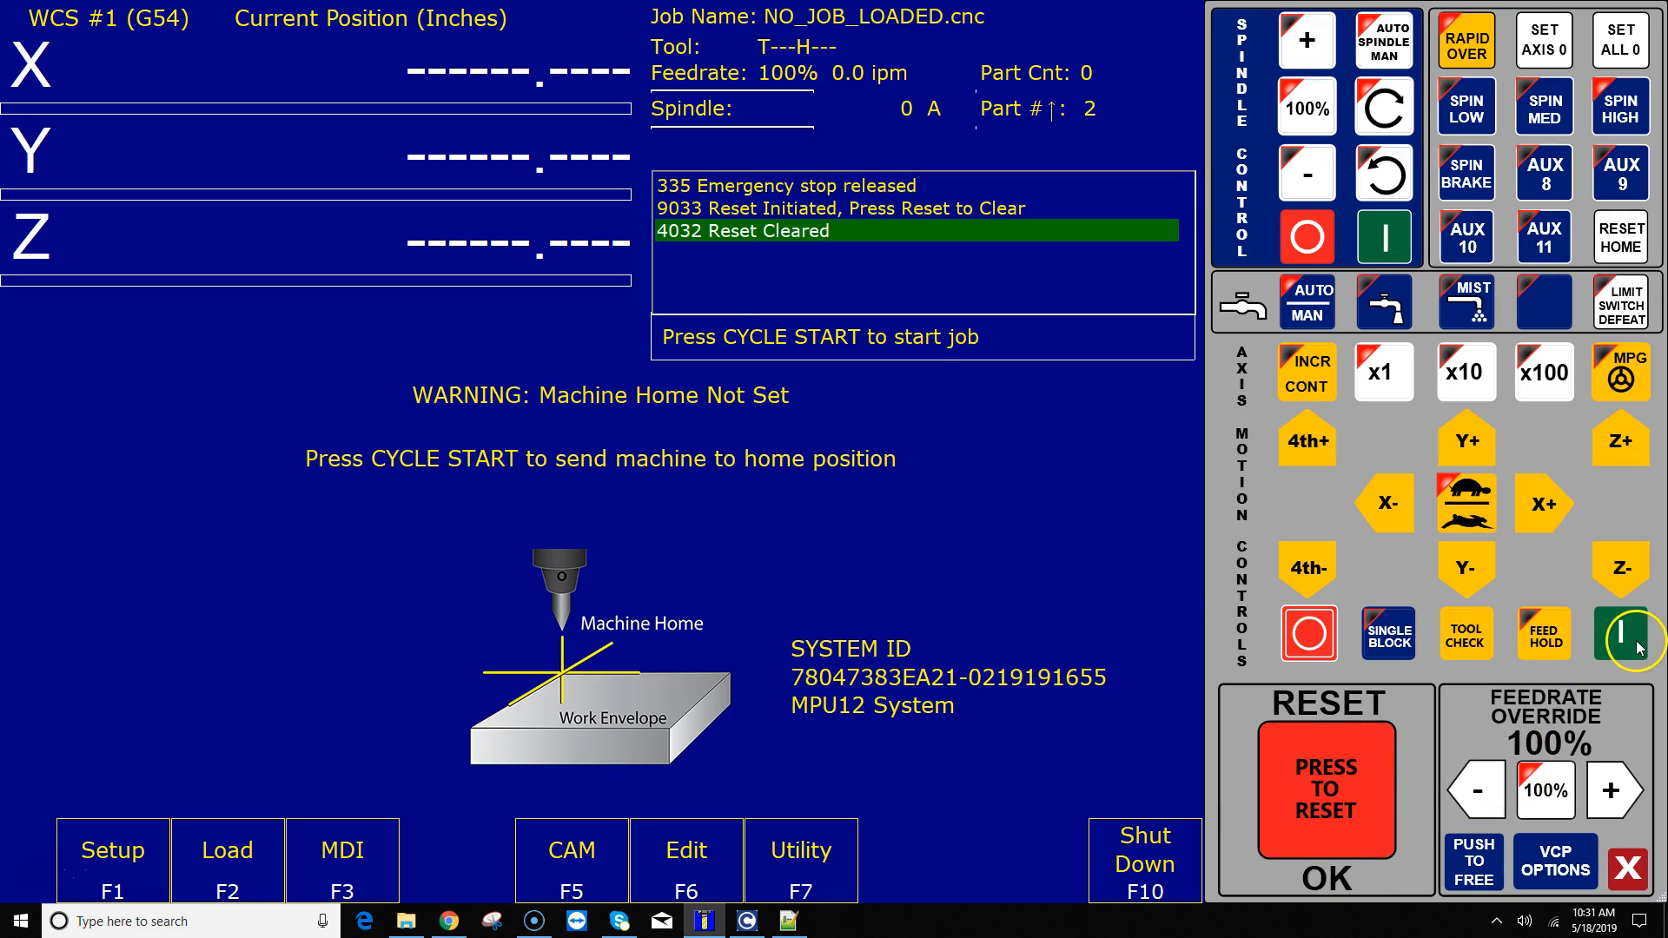
Step: Run cncm.hom with Cycle Start to home the machine from the Machine Home Not Set state
click(1615, 634)
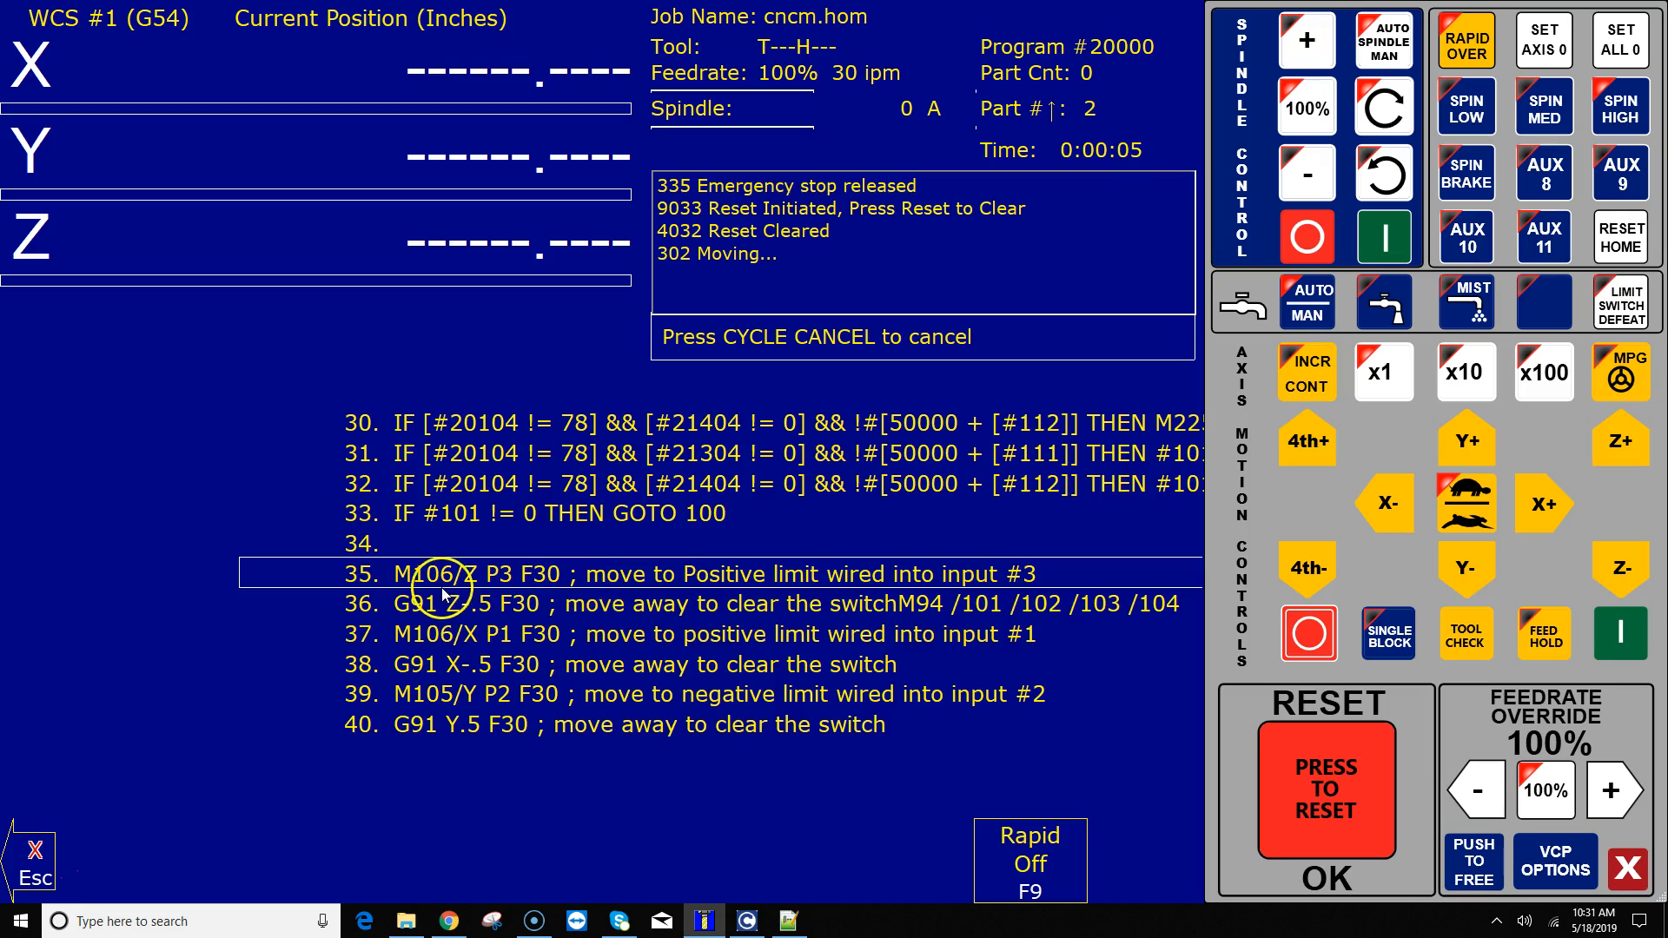
mouse_move(712, 579)
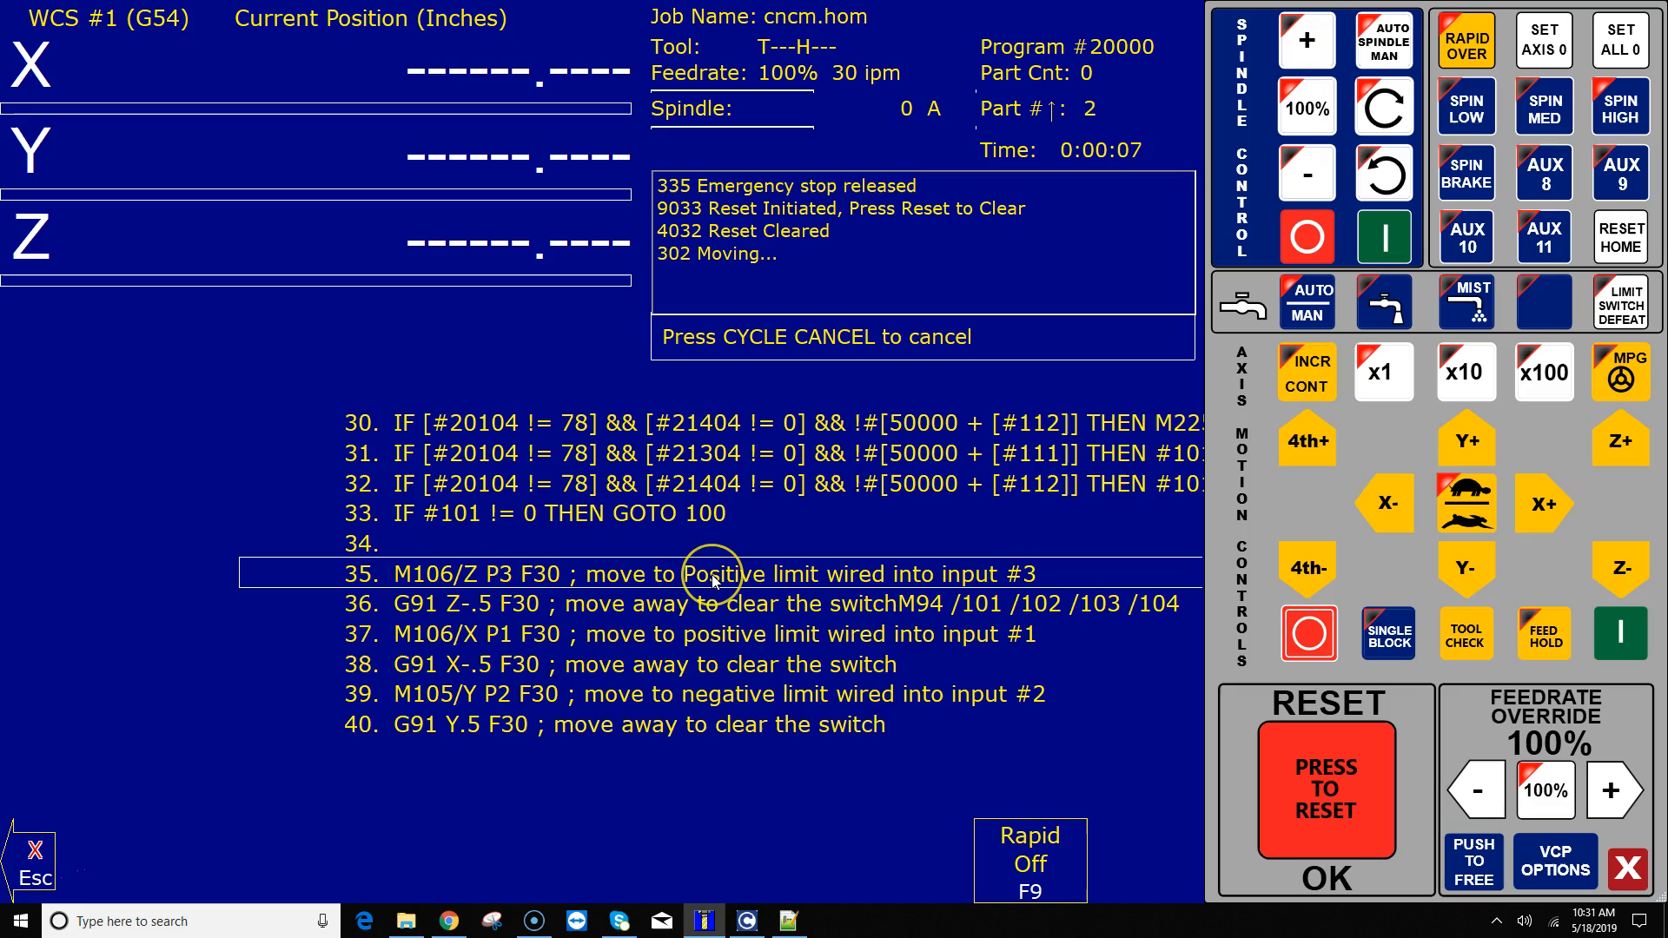
mouse_move(1000, 585)
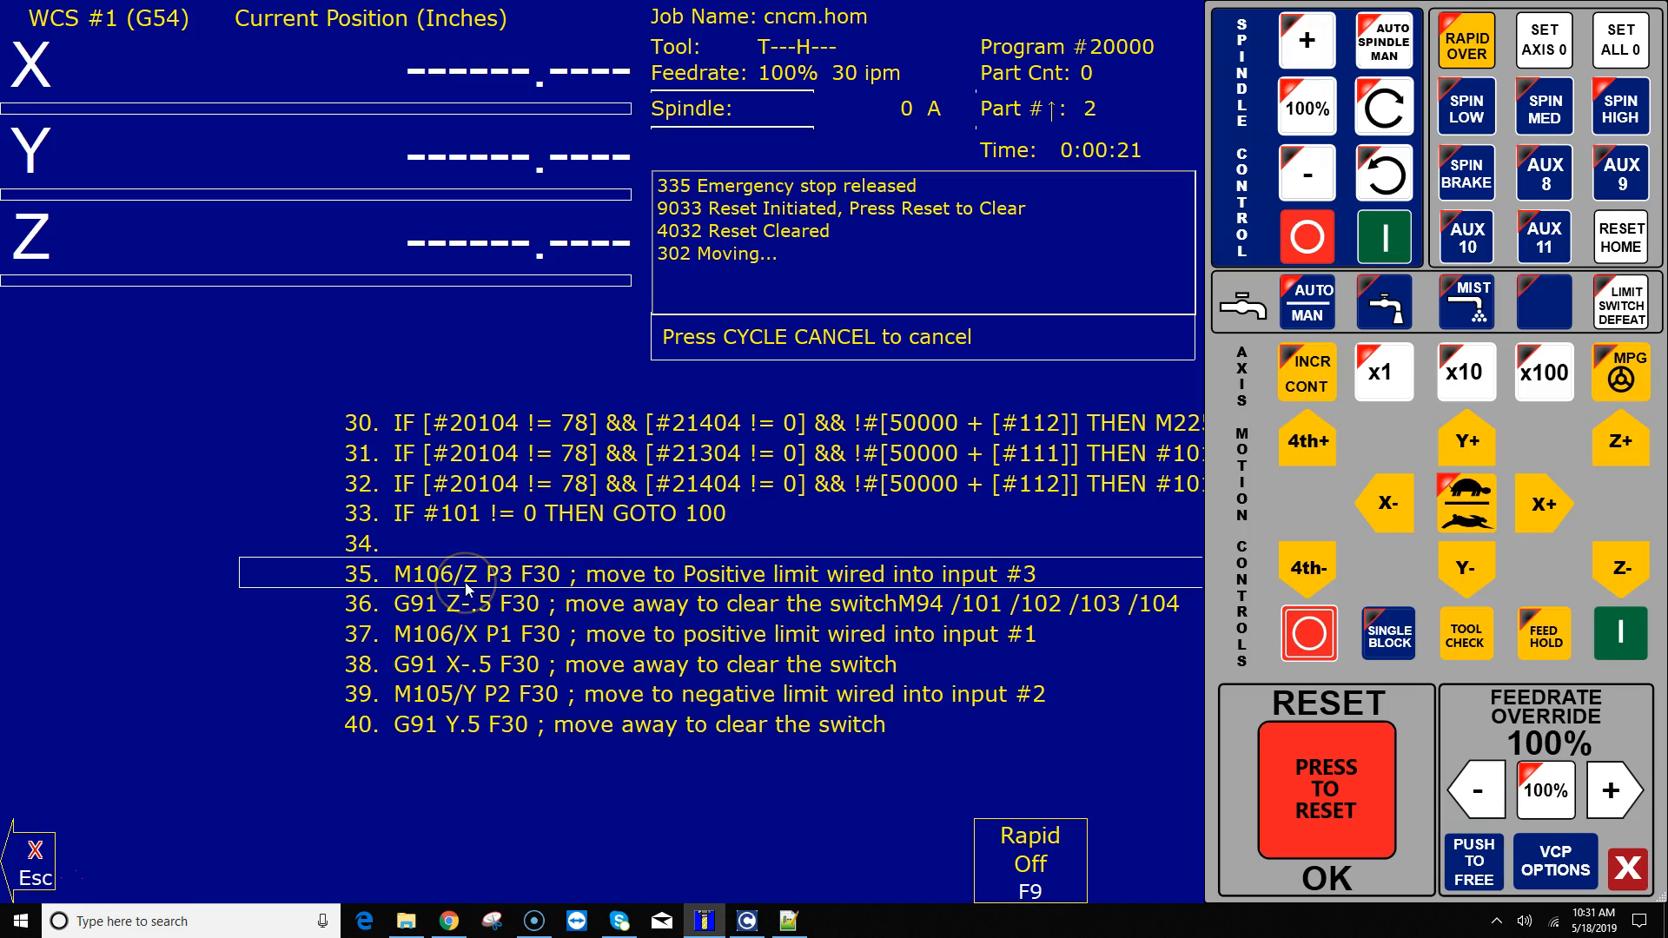
mouse_move(457, 610)
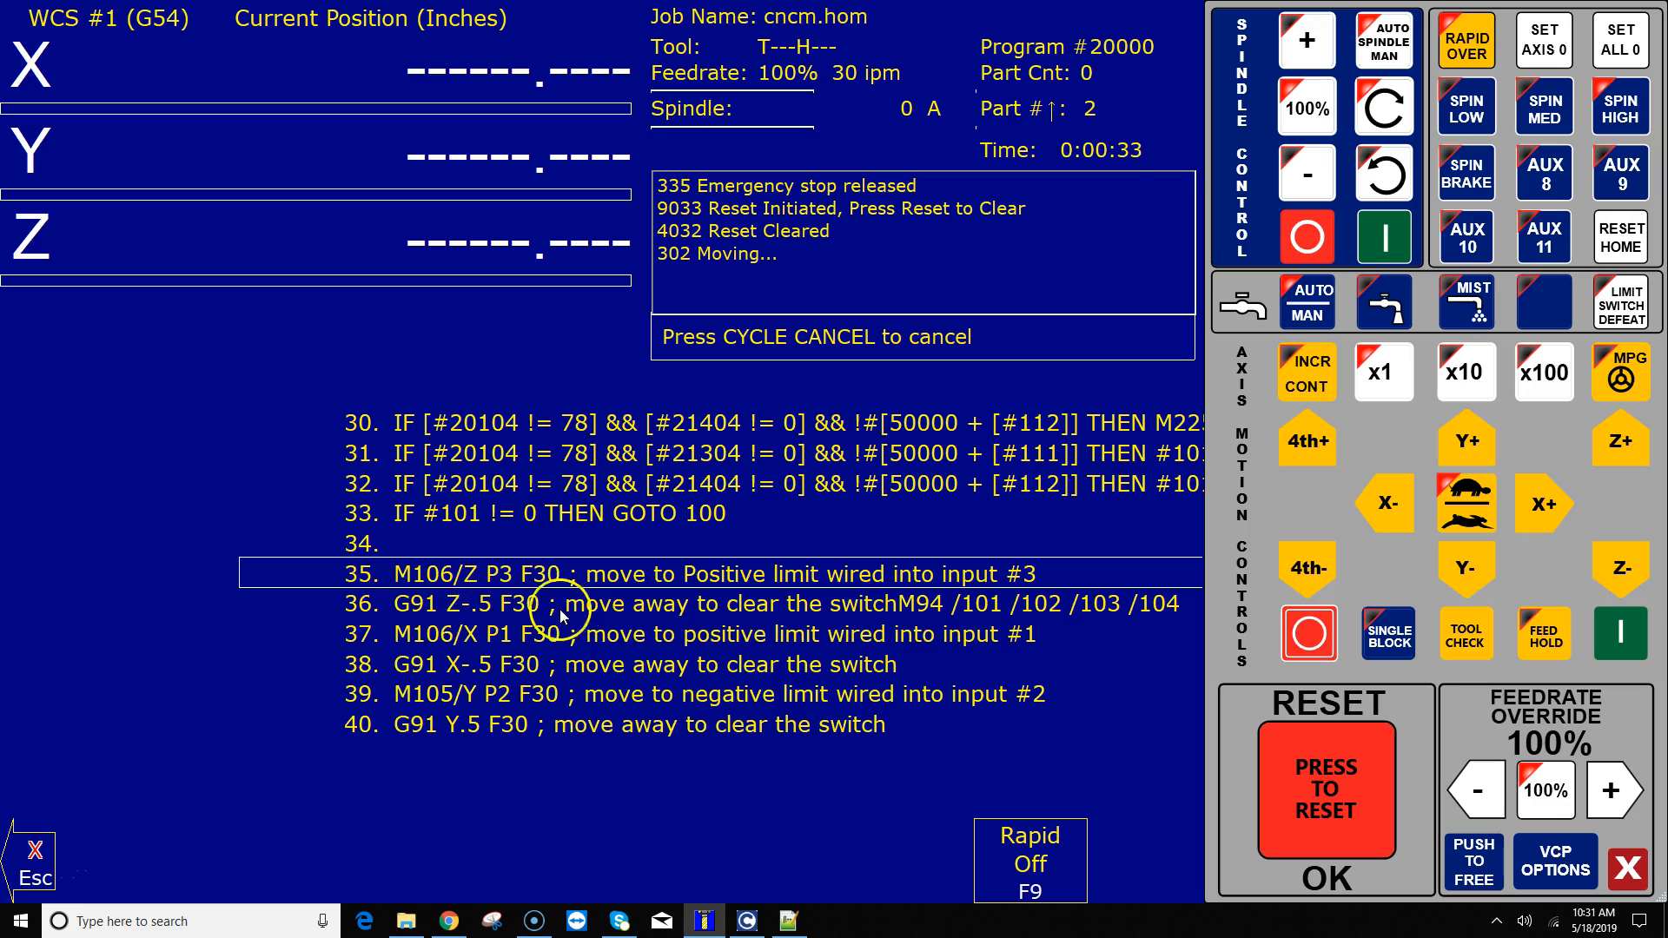
mouse_move(851, 610)
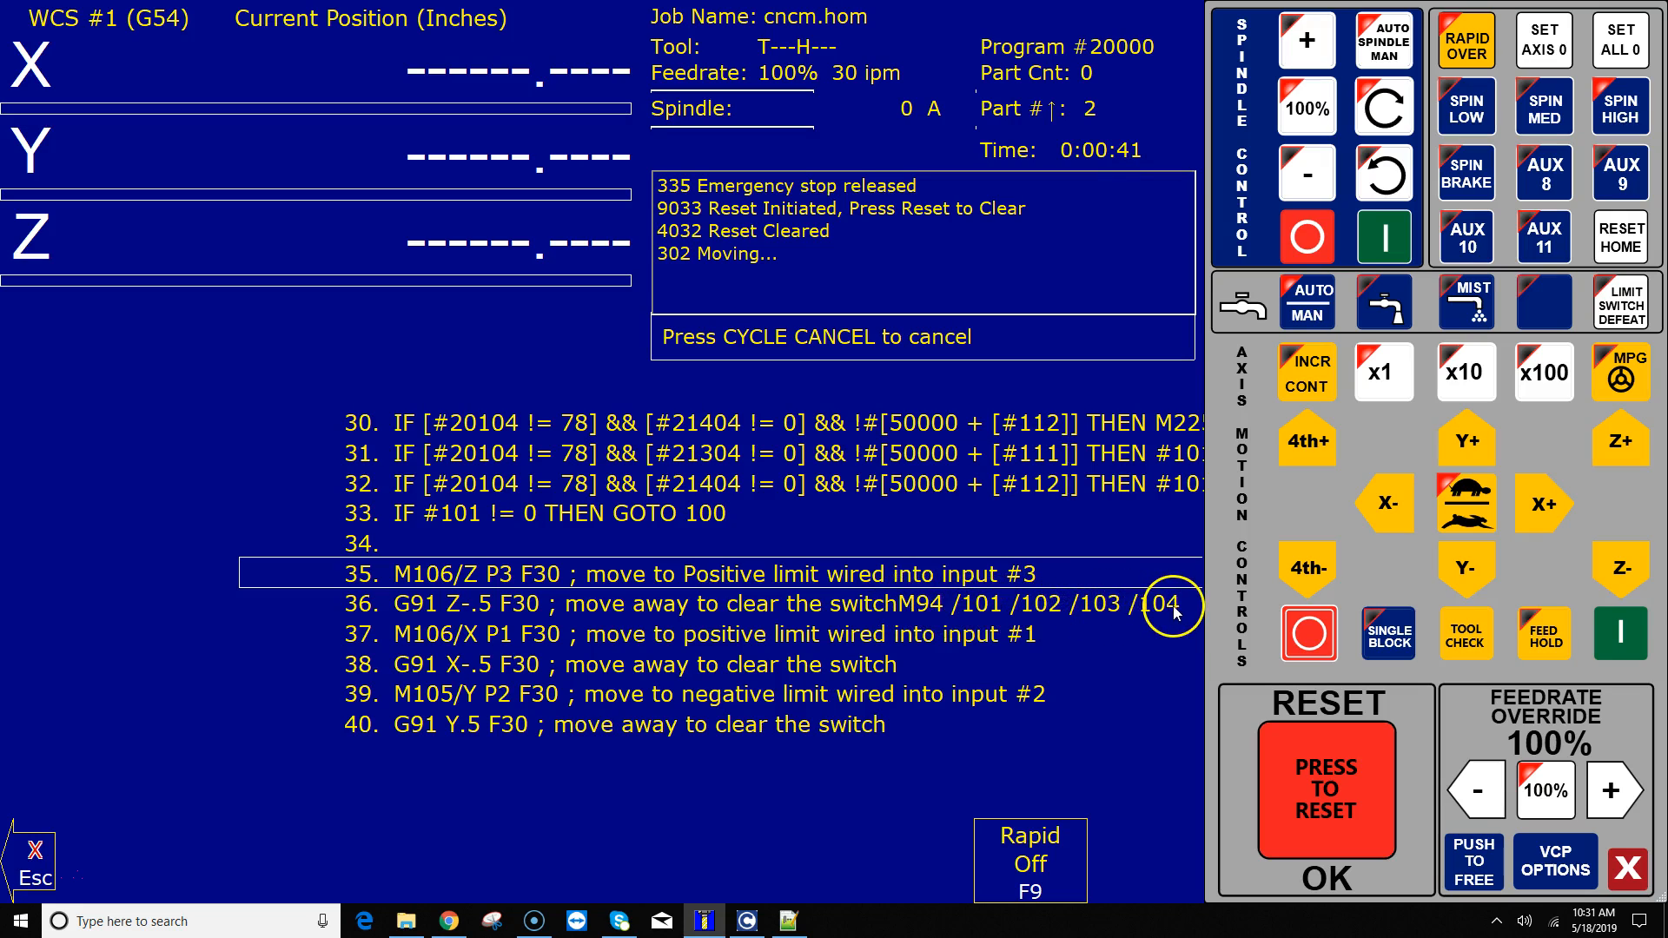
mouse_move(867, 592)
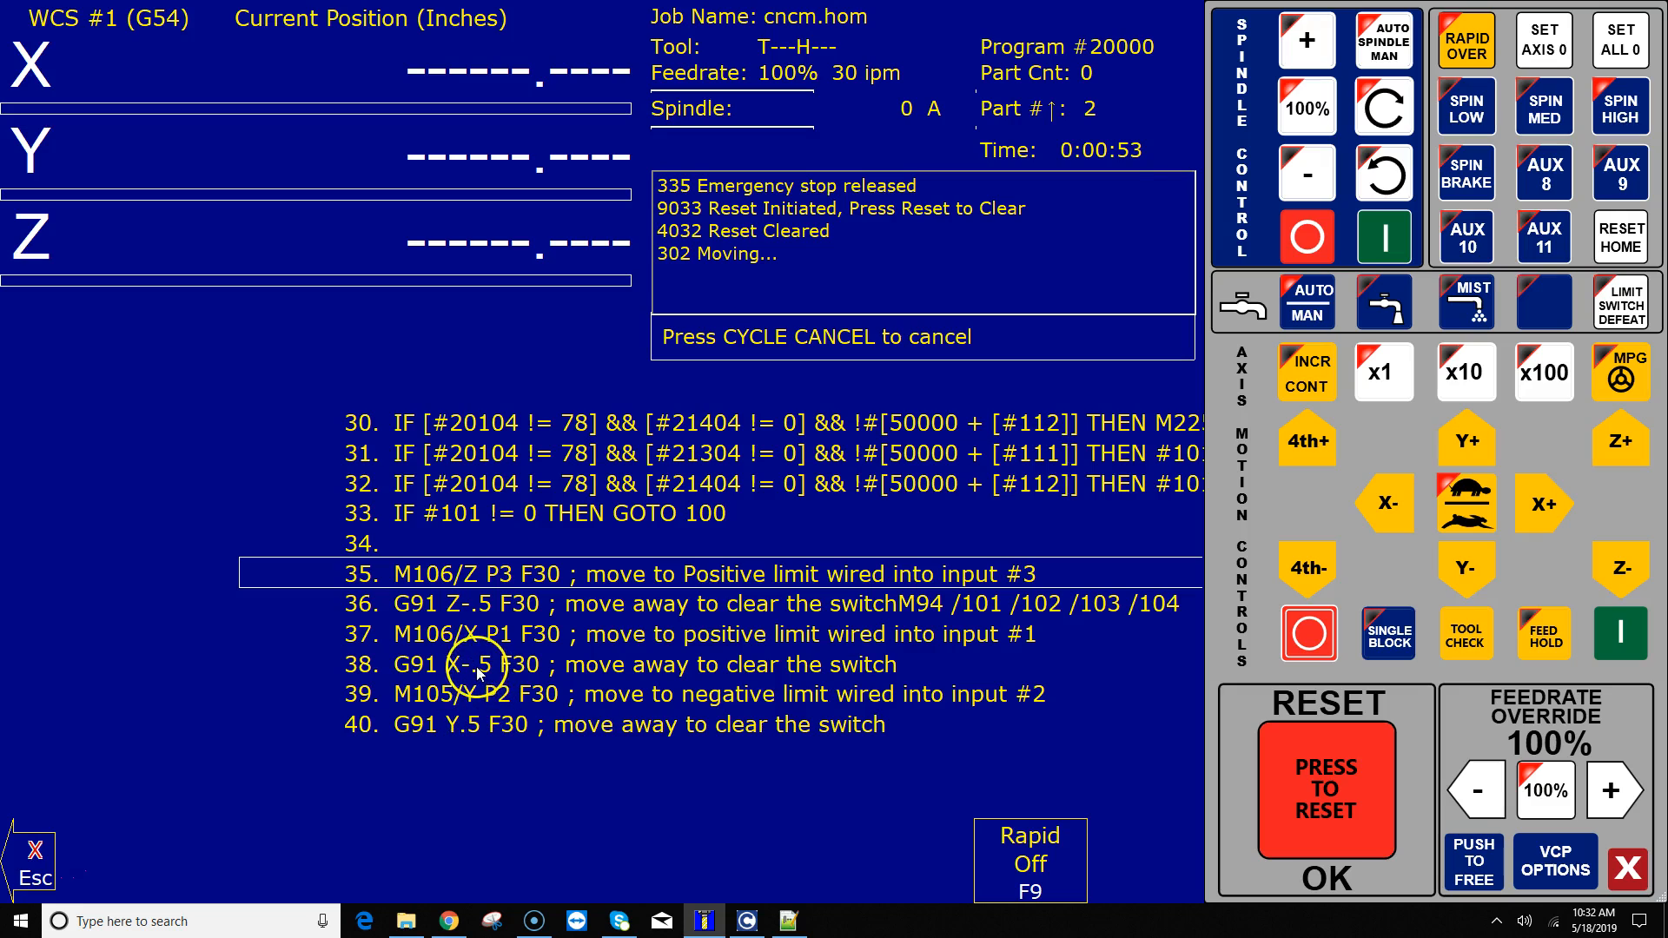
mouse_move(446, 638)
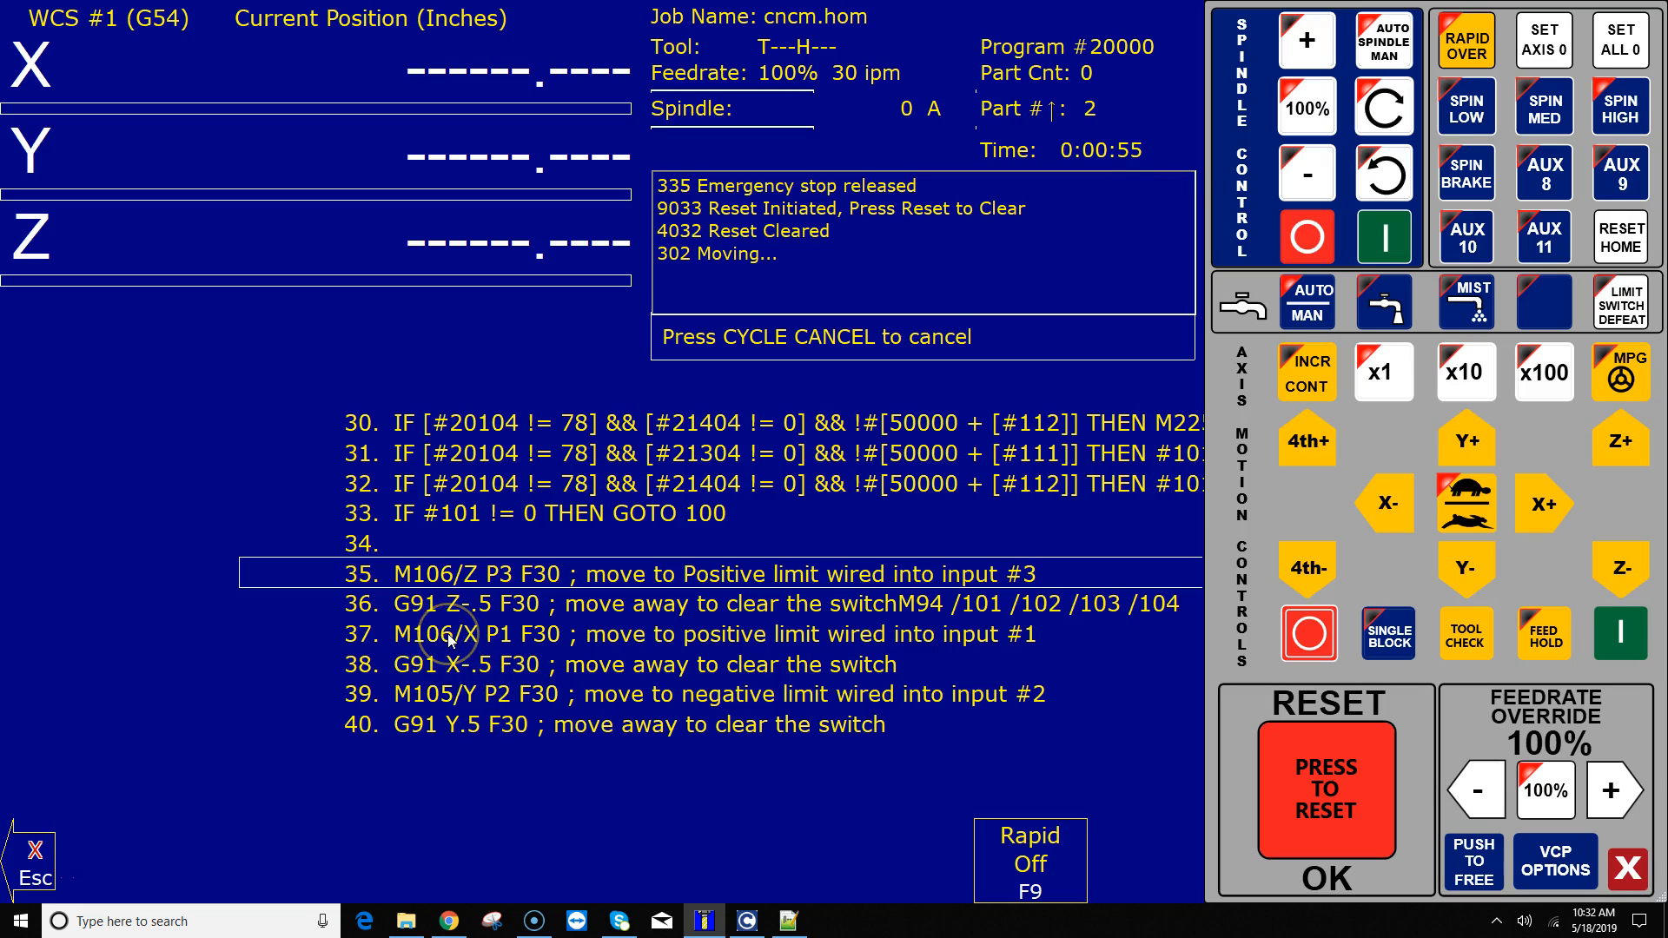